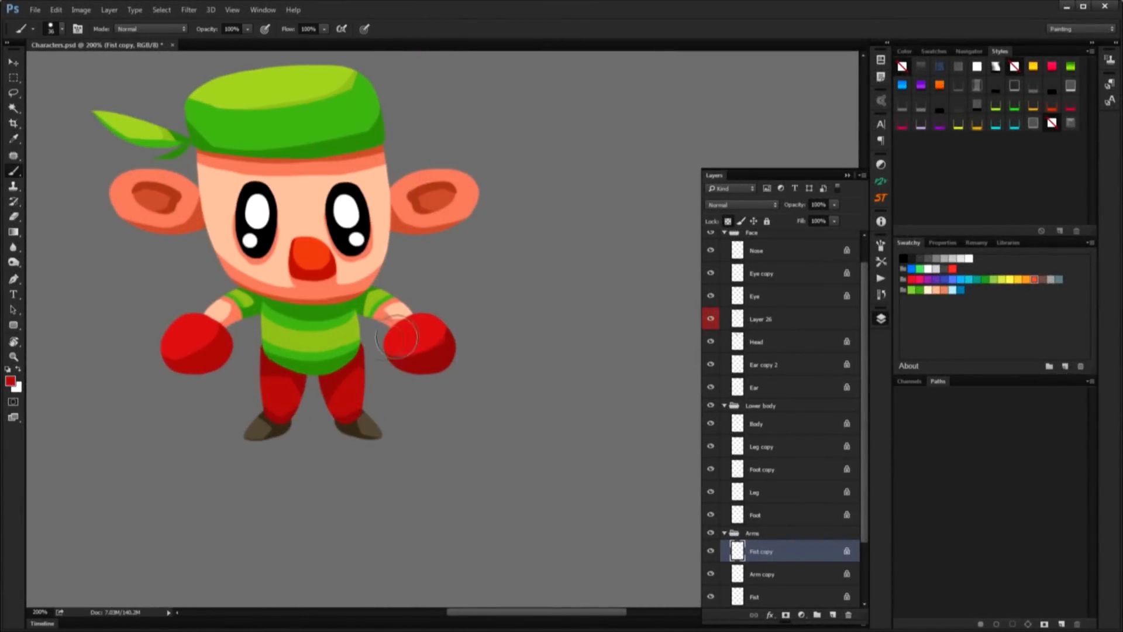
mouse_move(400, 421)
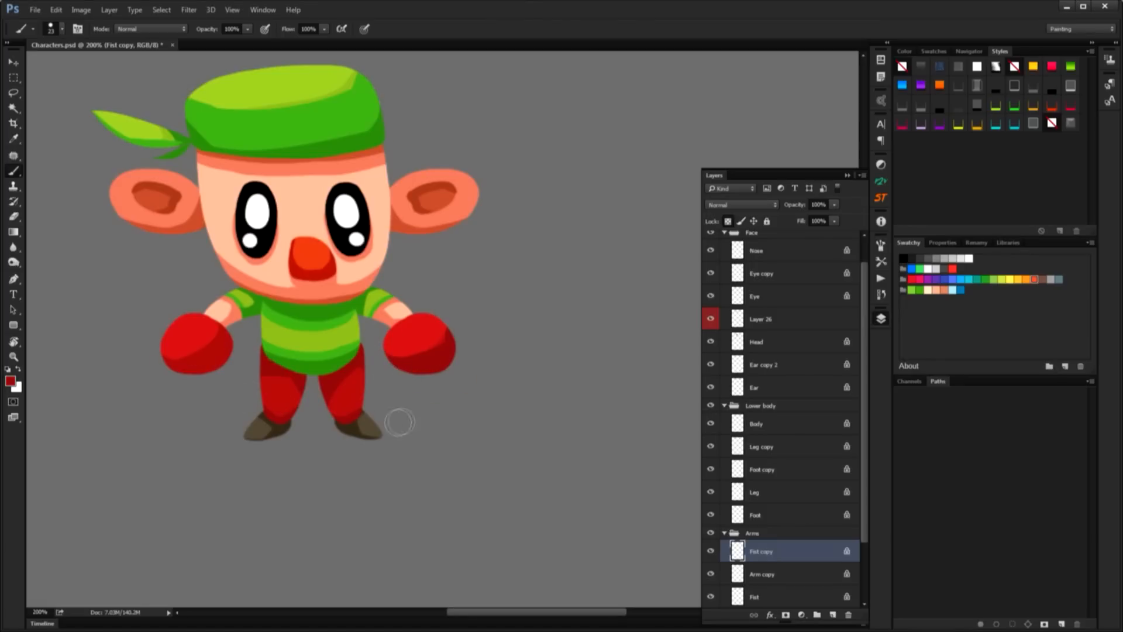
Step: Switch from Photoshop to the Chrome window showing the Pinterest home feed
left_click(756, 596)
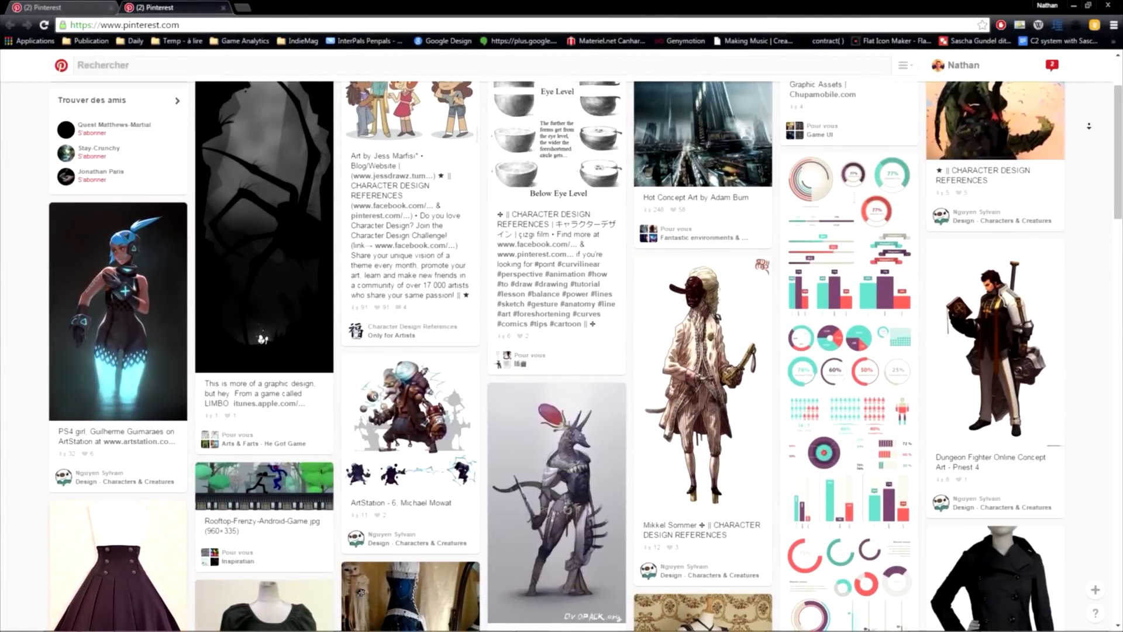
scroll("down", 3)
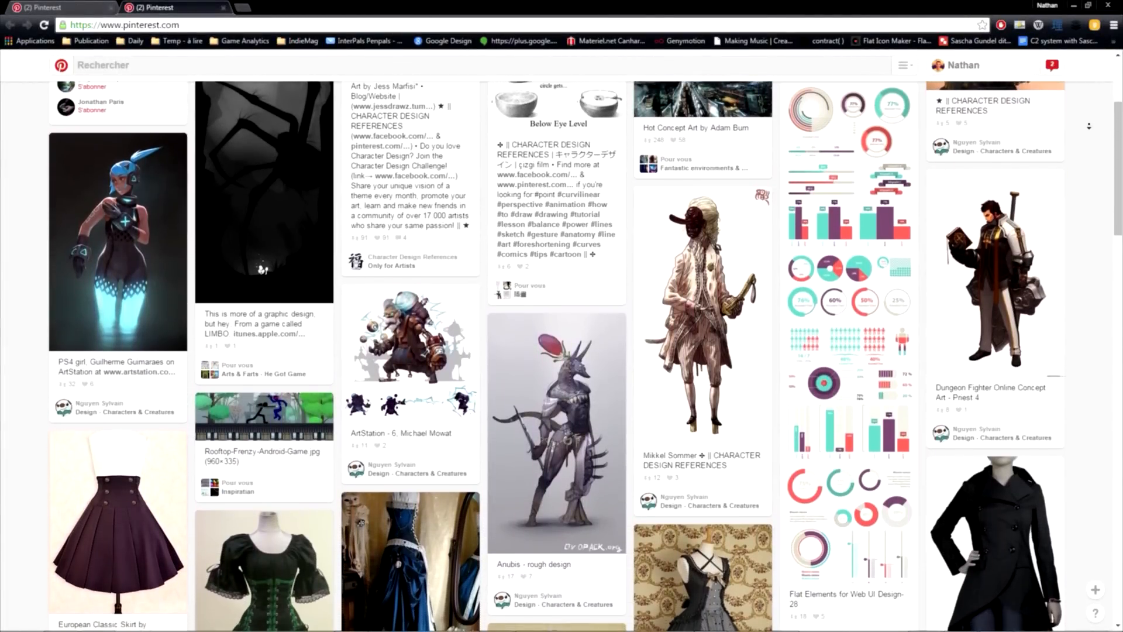
scroll("down", 3)
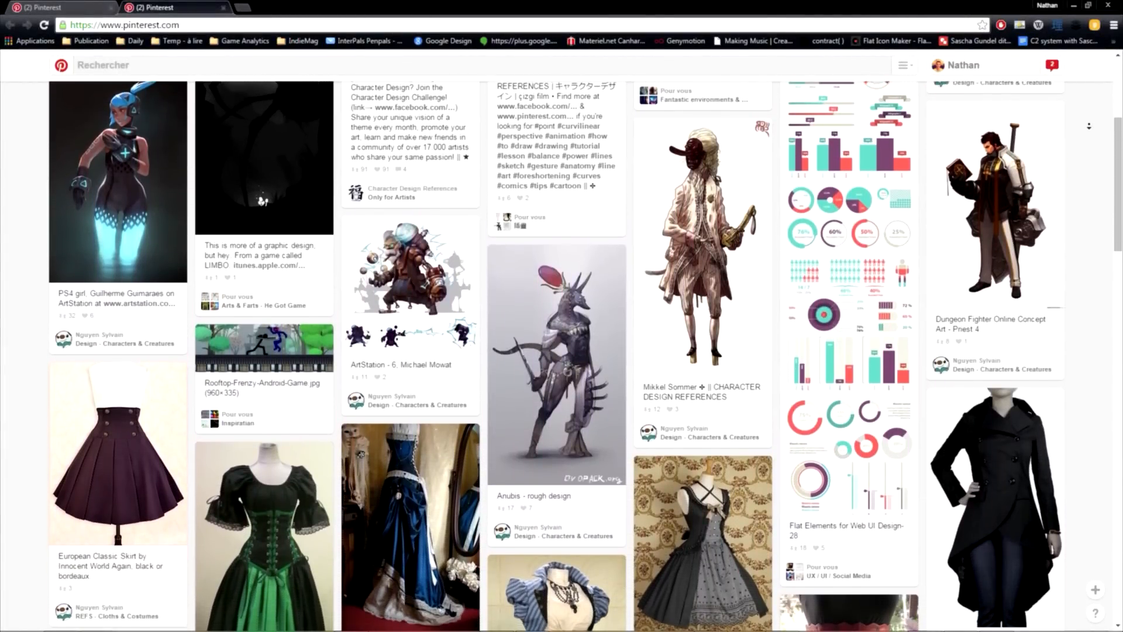
scroll("down", 3)
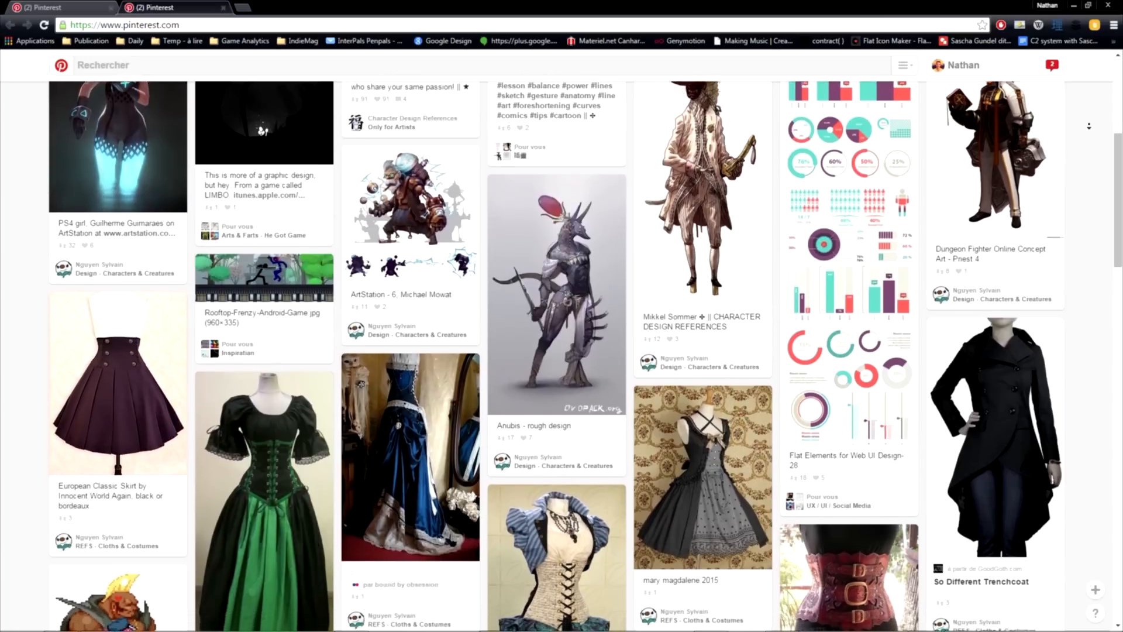
scroll("down", 3)
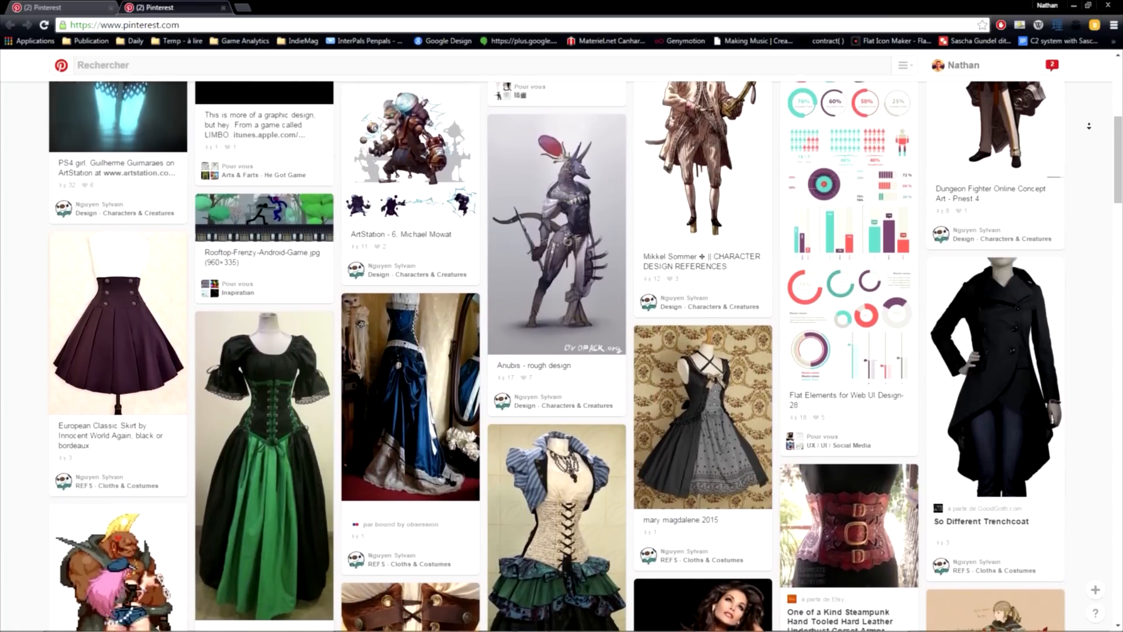
scroll("down", 3)
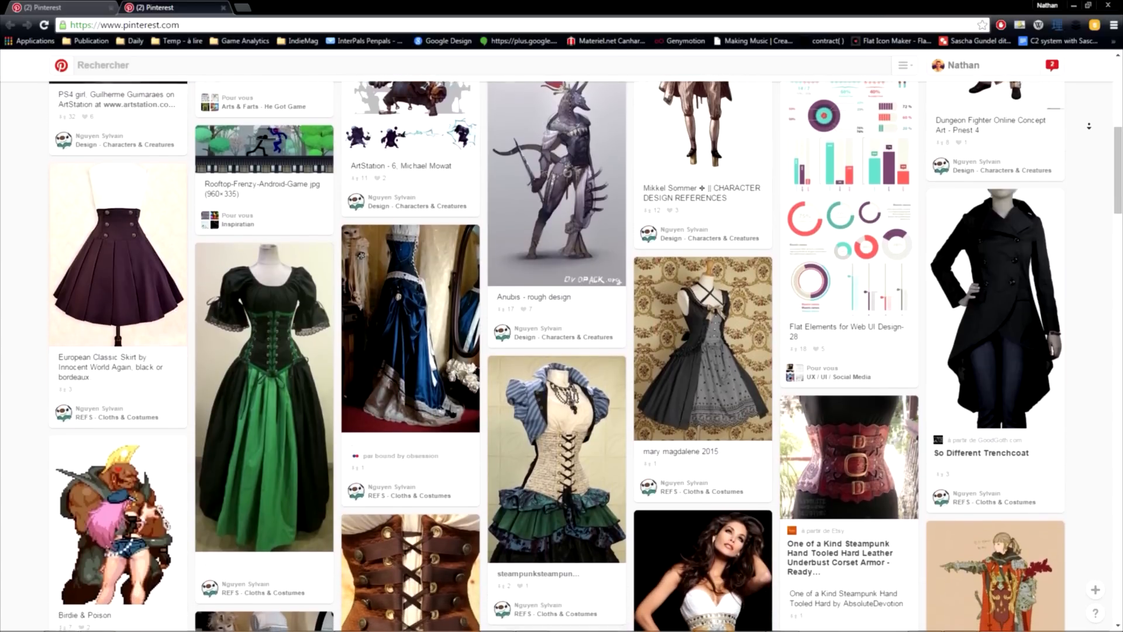
scroll("down", 3)
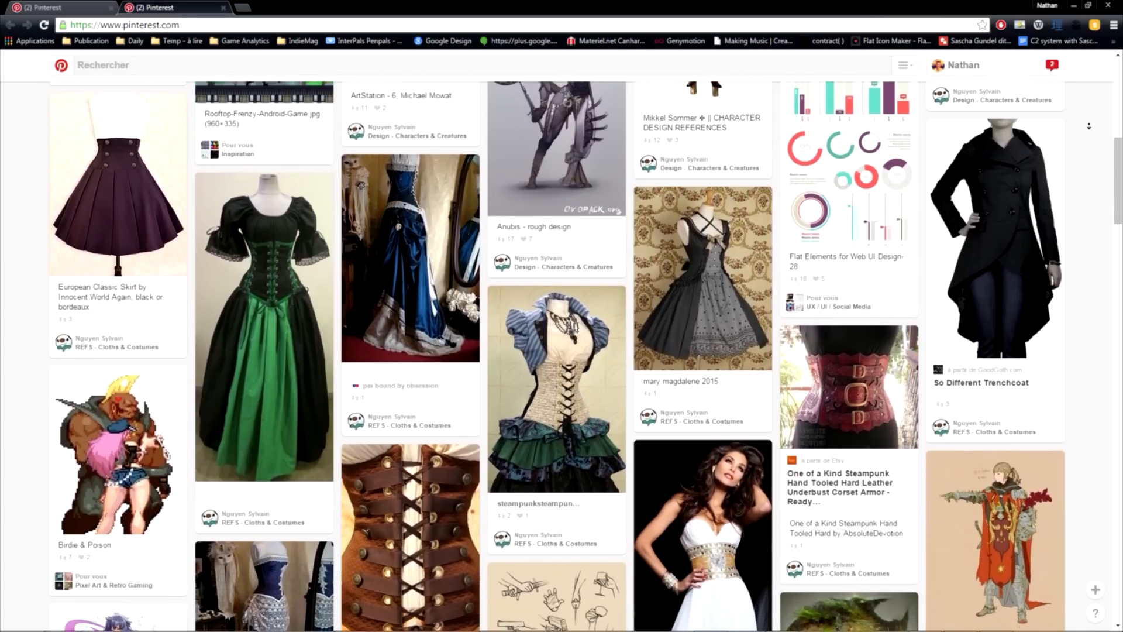
scroll("down", 3)
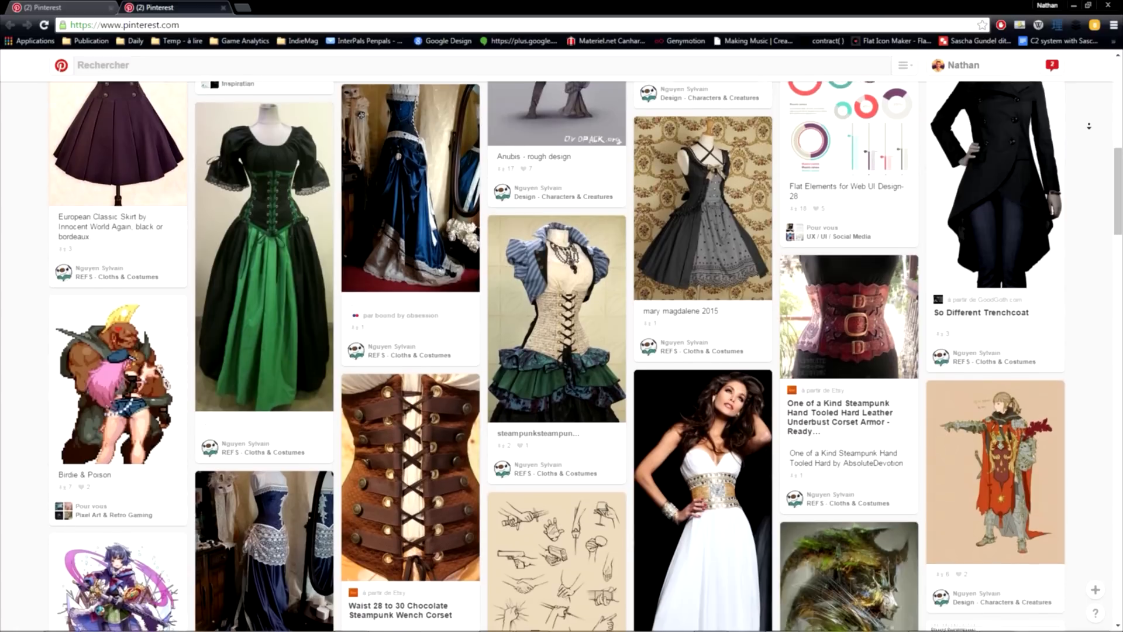
scroll("down", 3)
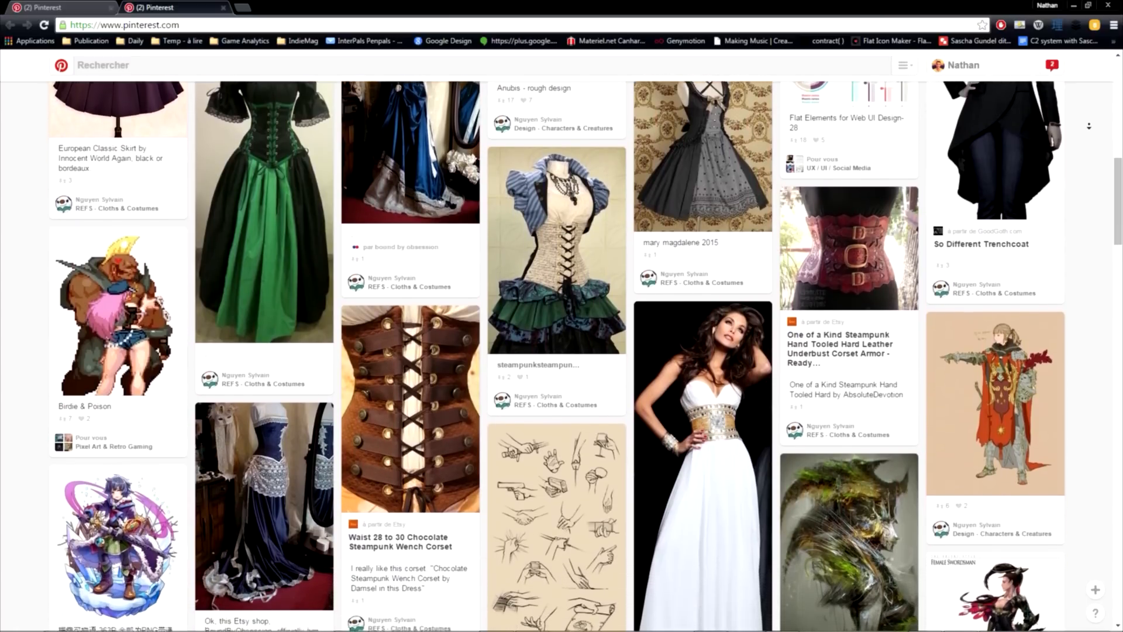
scroll("down", 3)
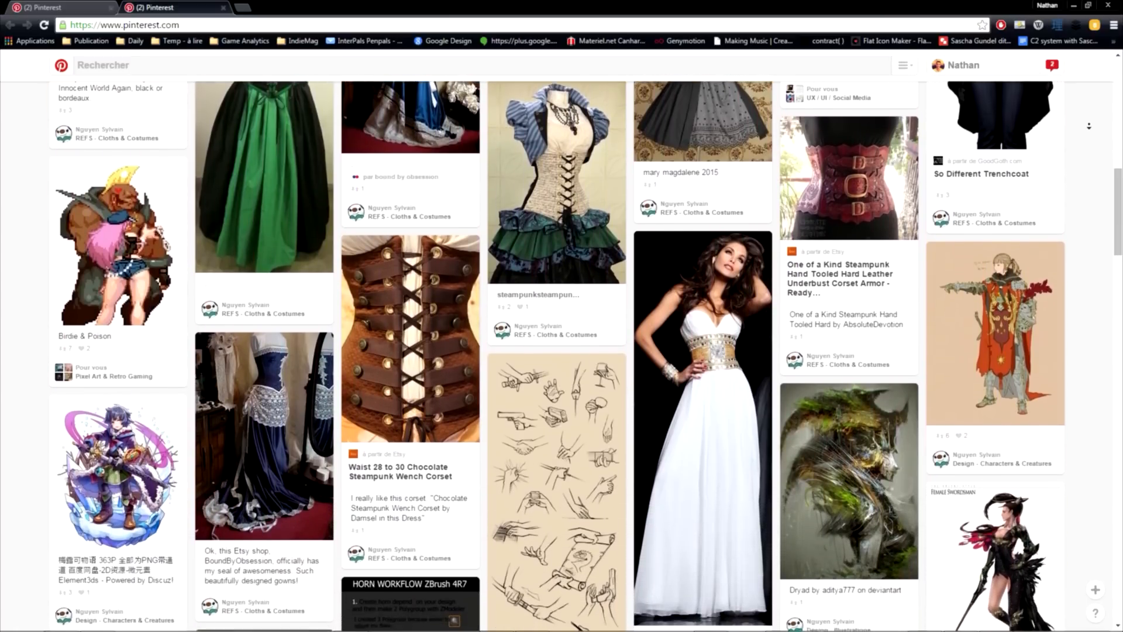
scroll("down", 3)
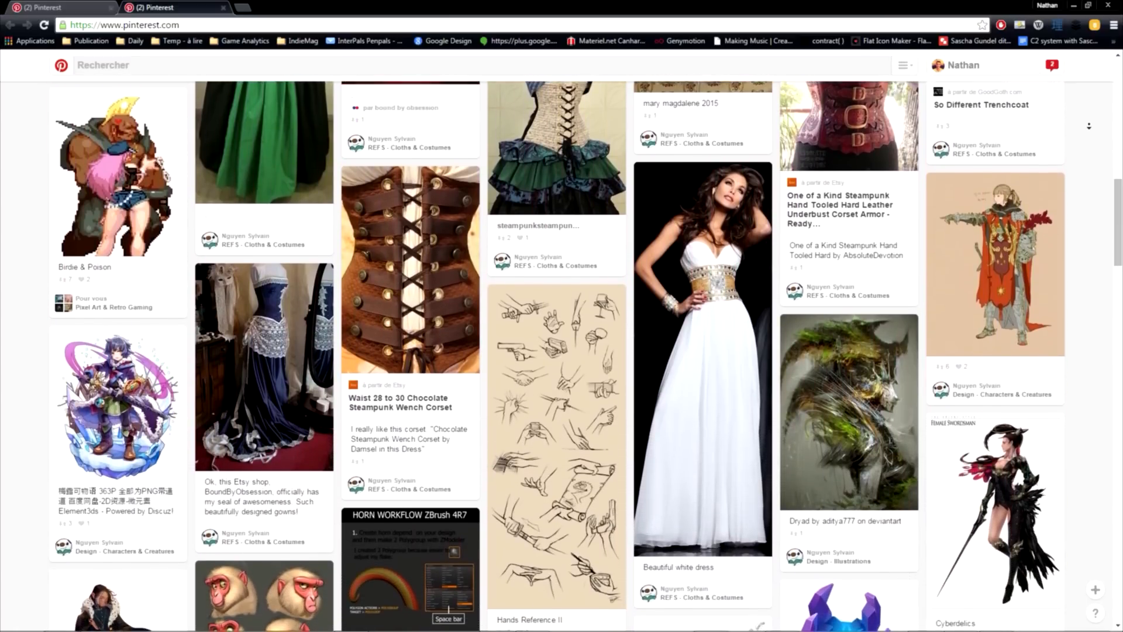
scroll("down", 3)
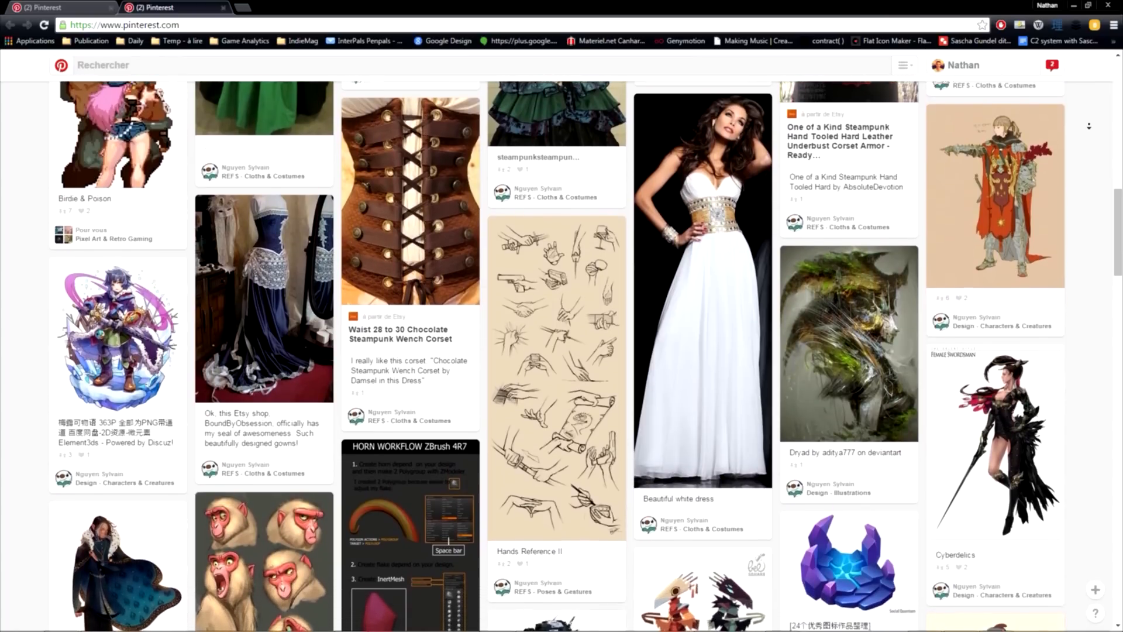
scroll("down", 3)
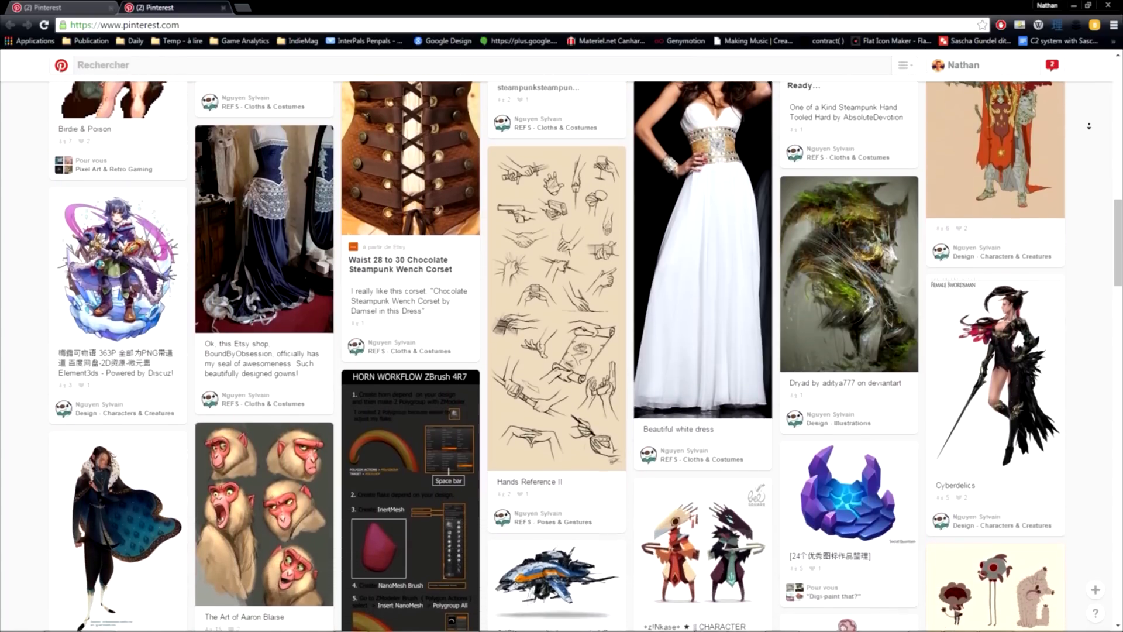
scroll("down", 3)
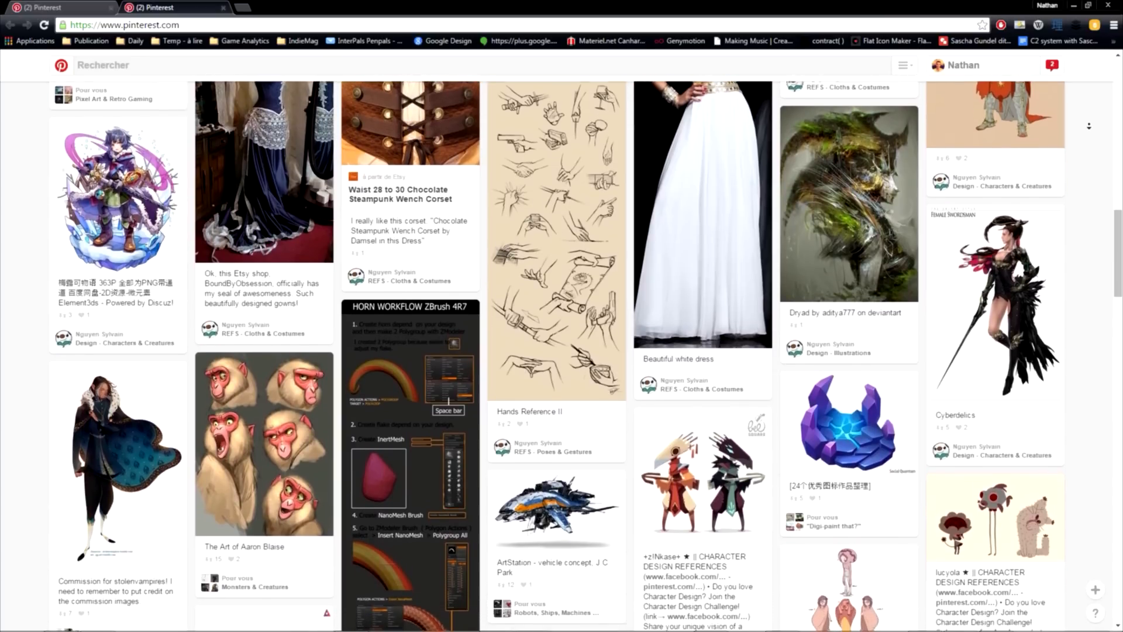
scroll("down", 3)
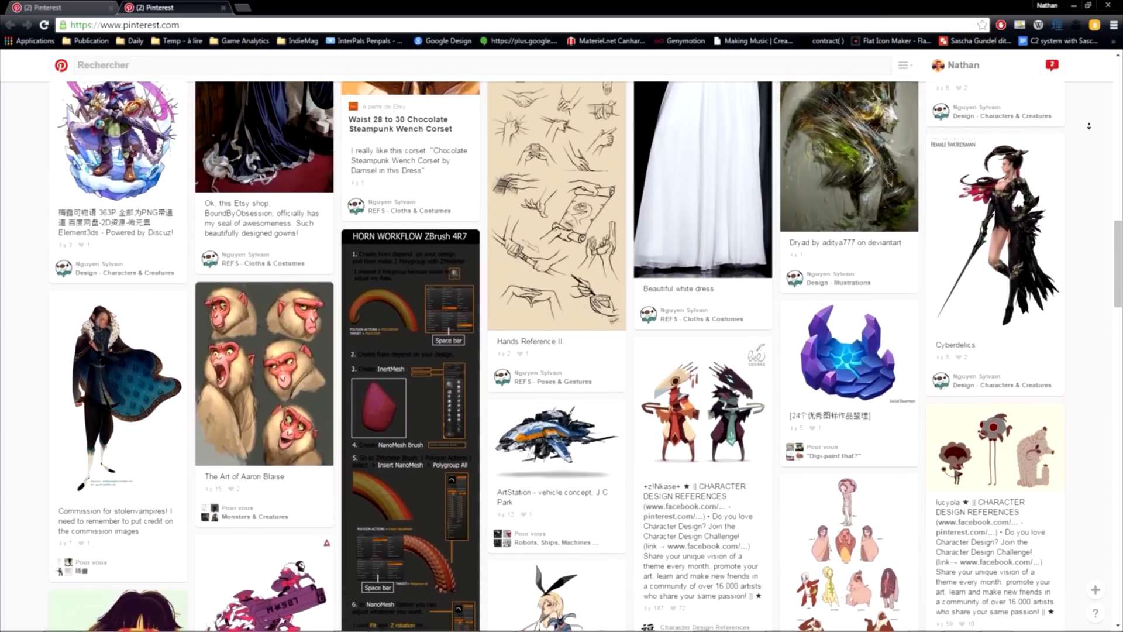
scroll("down", 3)
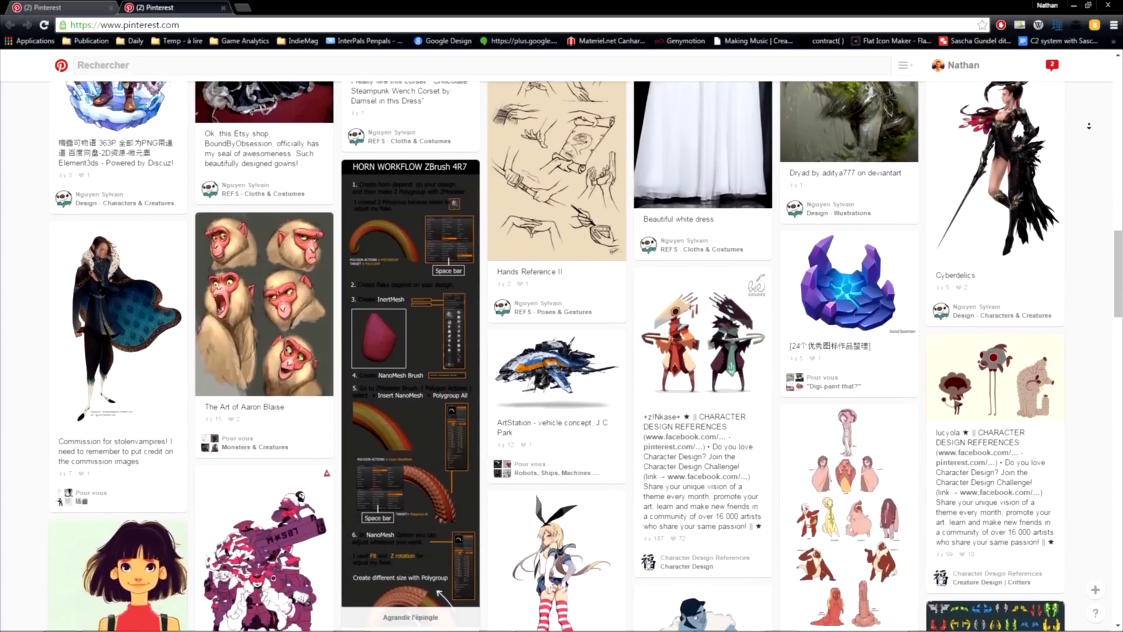
scroll("down", 3)
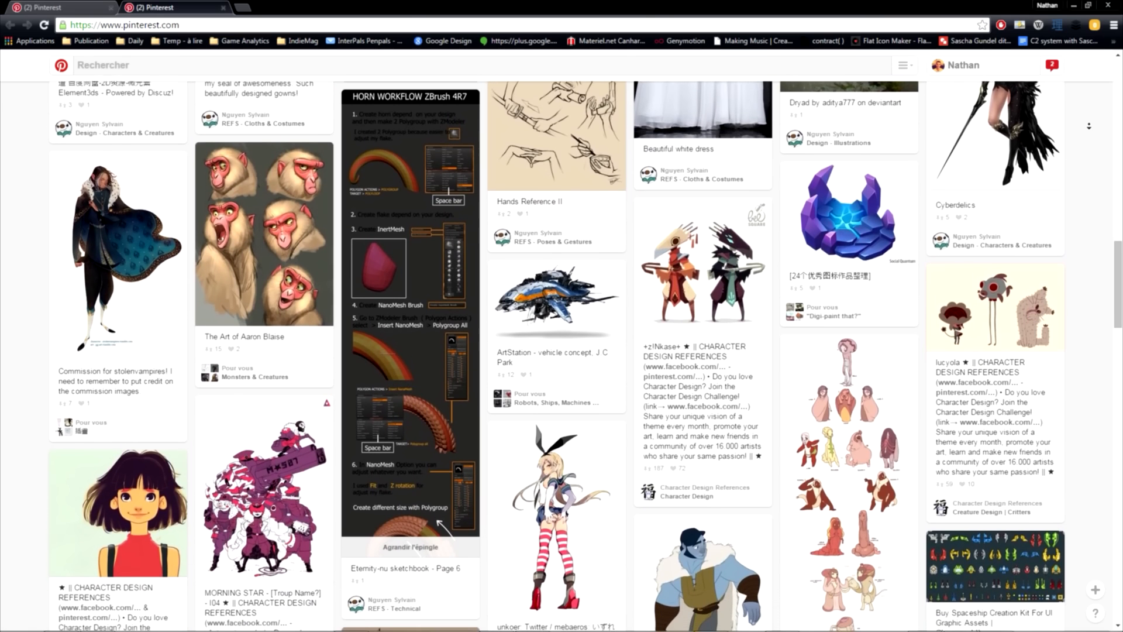
scroll("down", 3)
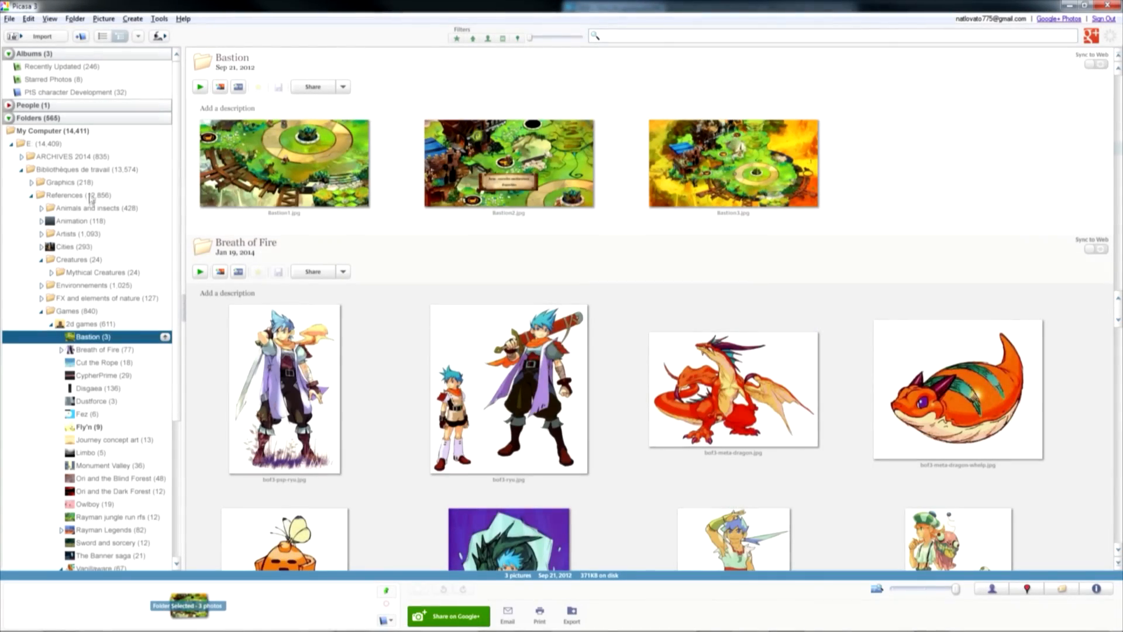
Step: Browse the Bastion, Breath of Fire and Cut the Rope folders, then open Environments > Abandonned
left_click(508, 163)
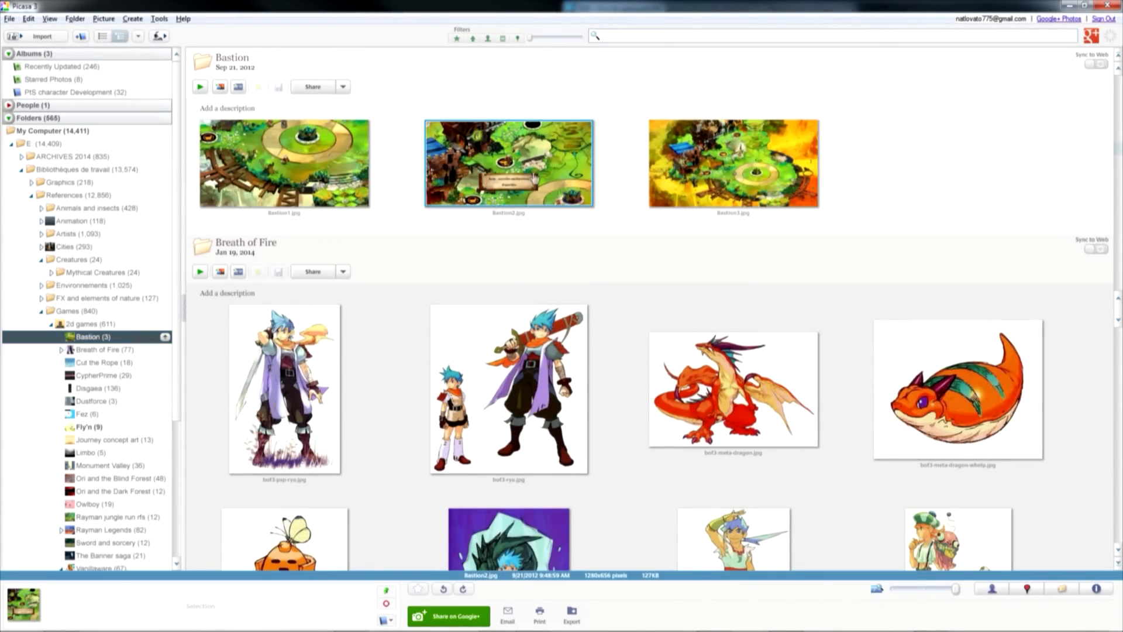
left_click(99, 350)
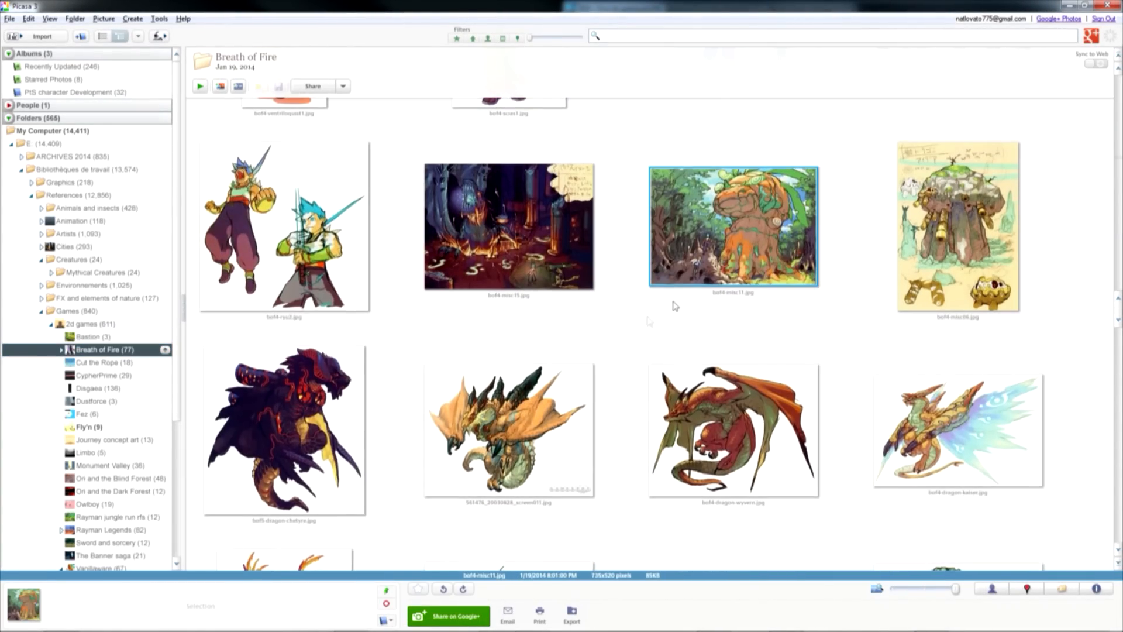
left_click(98, 362)
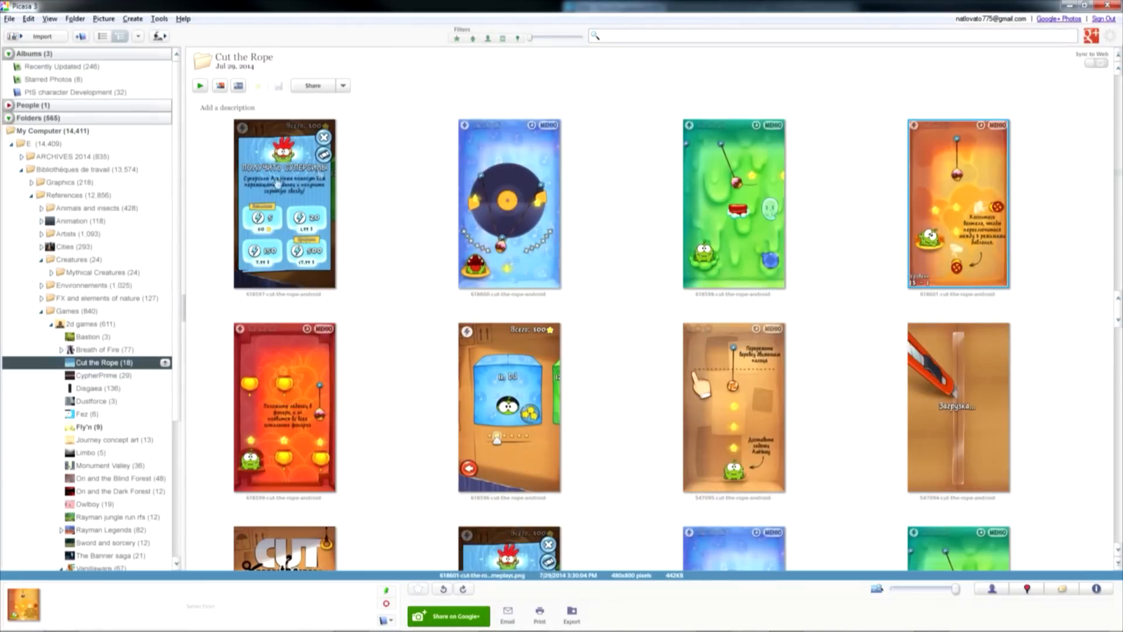
mouse_move(166, 184)
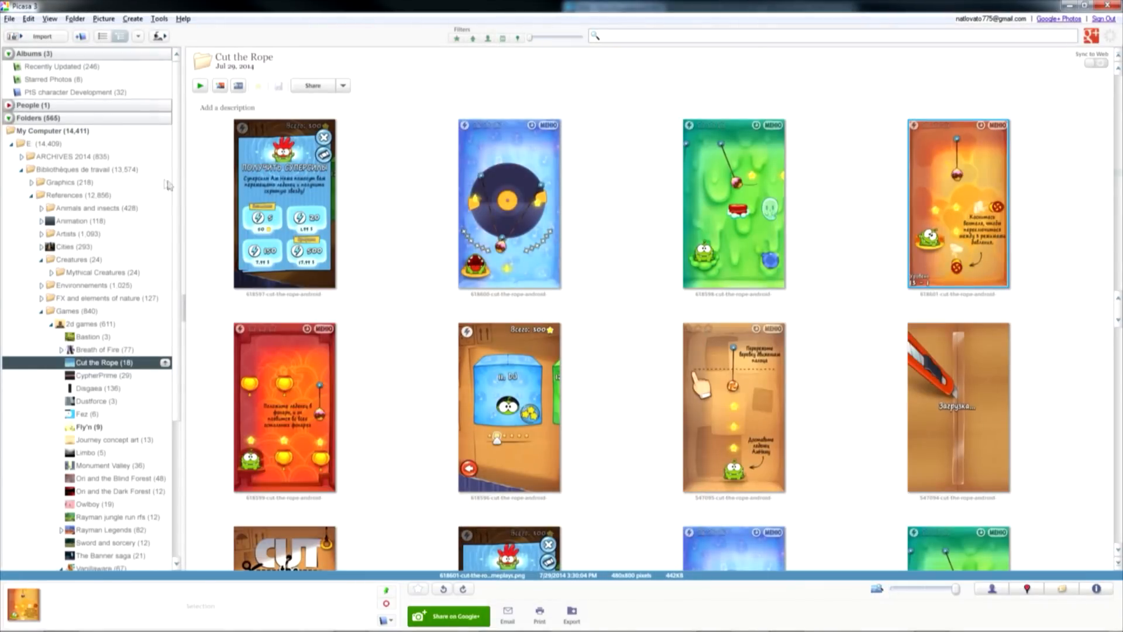
scroll("down", 3)
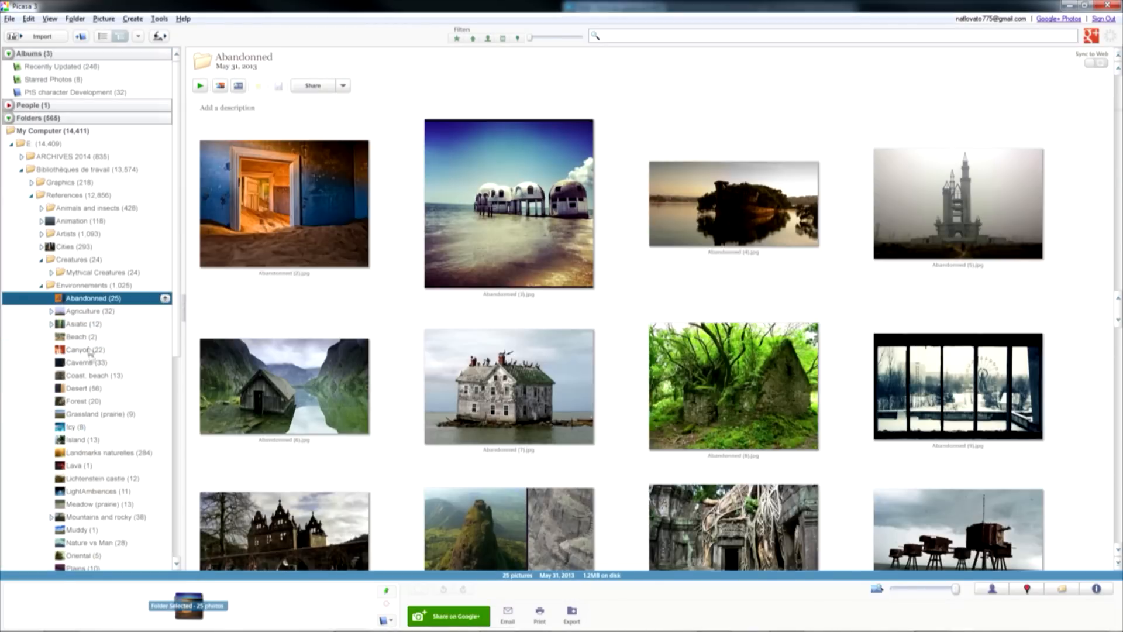
left_click(86, 413)
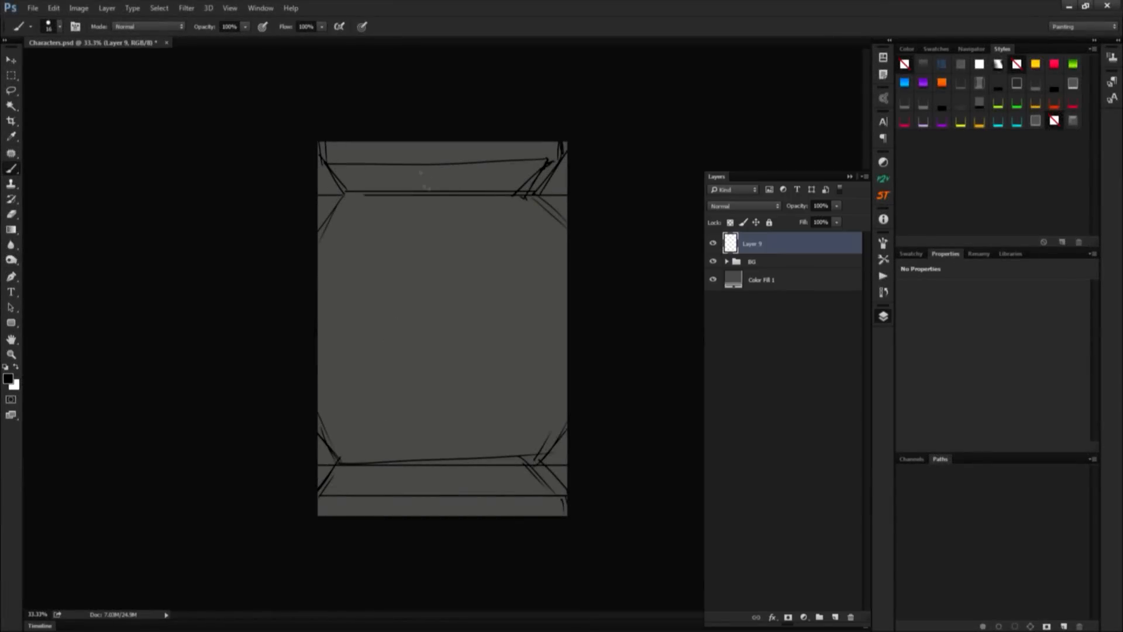
Step: Sketch a tiny character head on Layer 9, hide that layer, and add Layer 10
left_click_drag(434, 172, 435, 197)
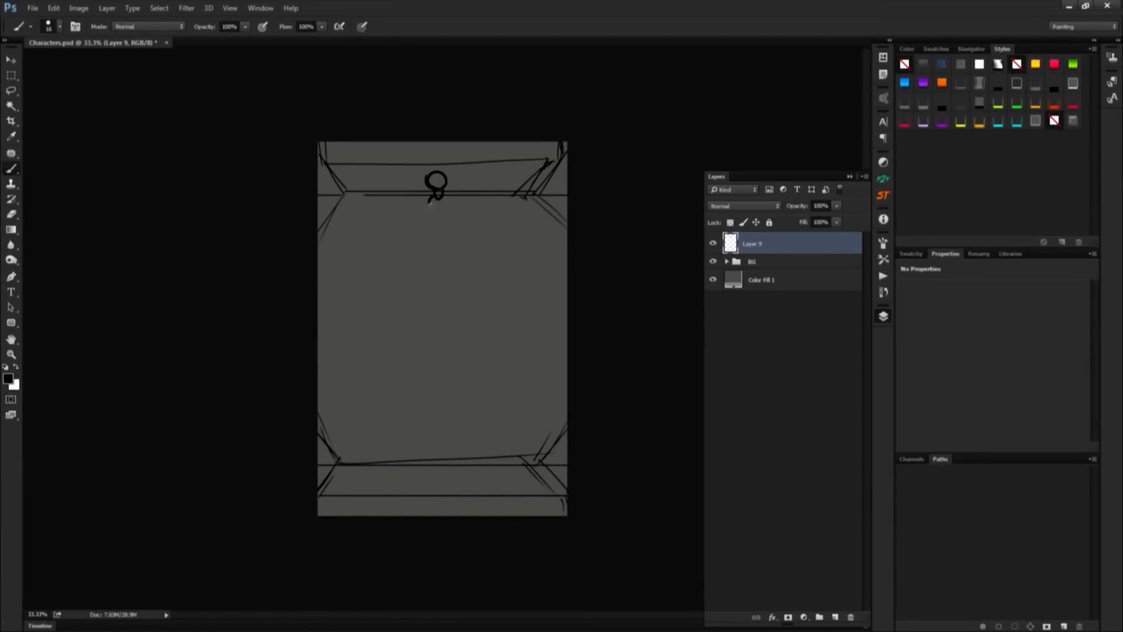
left_click(10, 59)
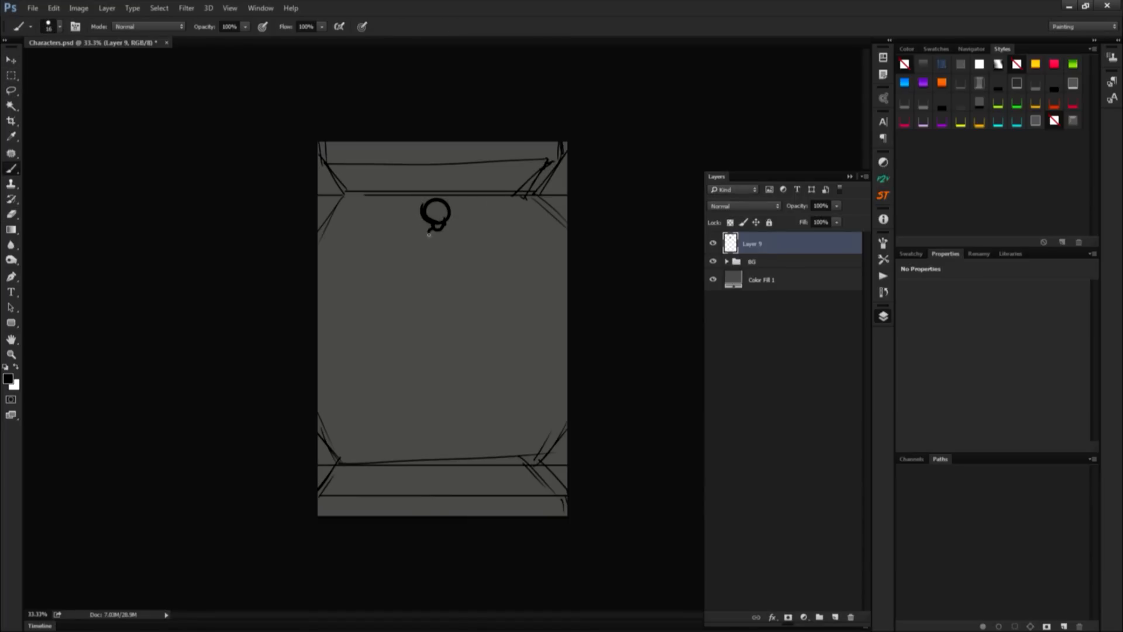
left_click_drag(430, 225, 441, 233)
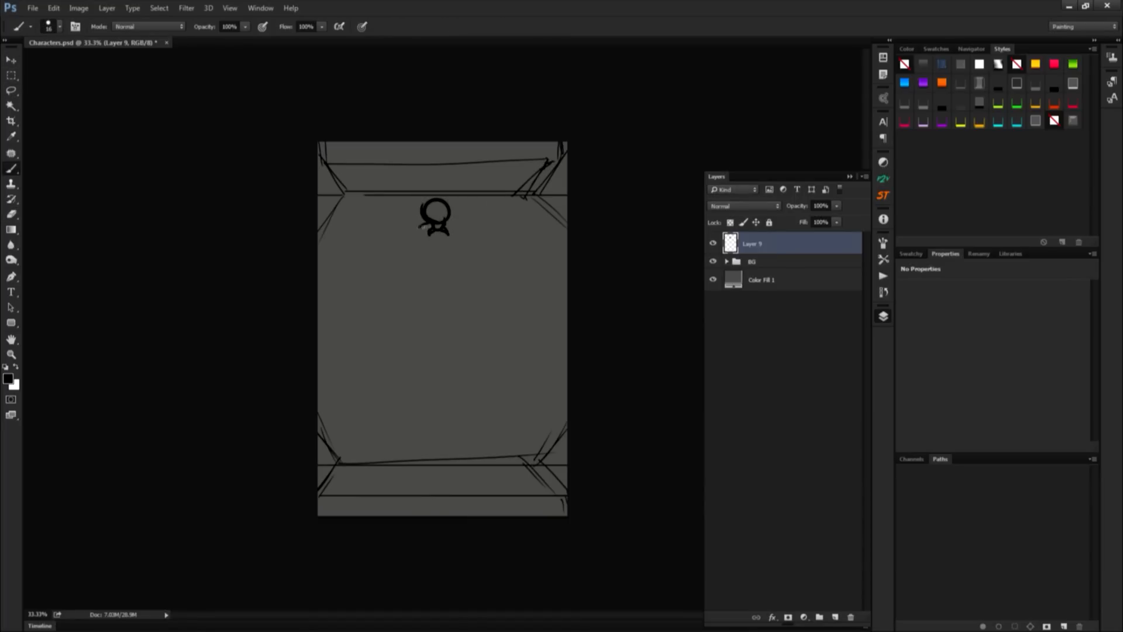
left_click_drag(430, 218, 387, 239)
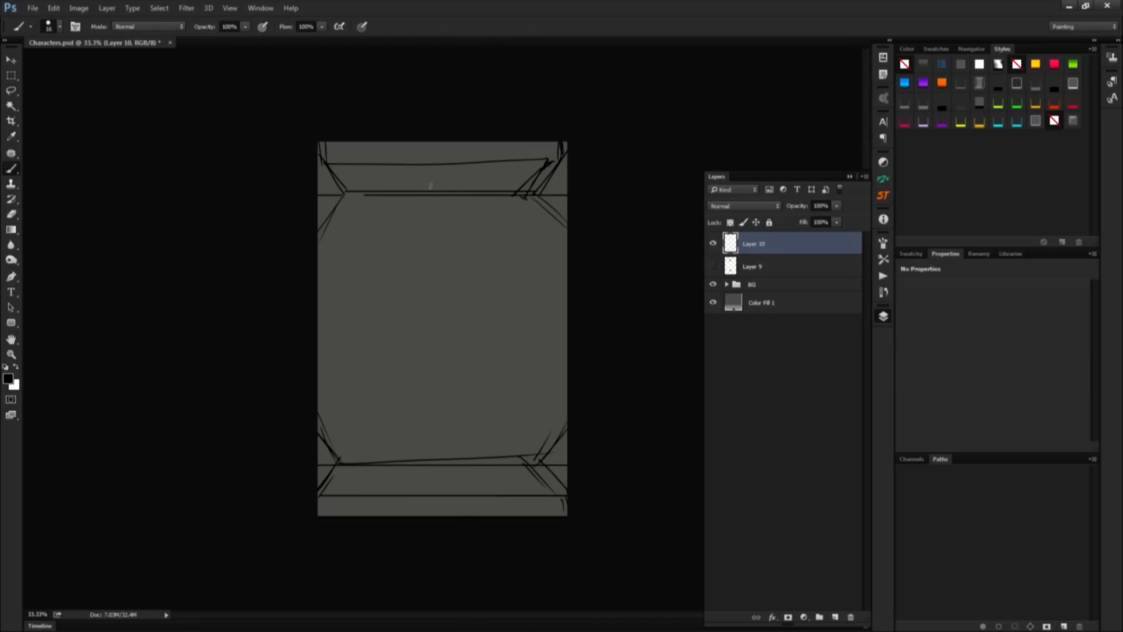
Step: Sketch a tiny monkey figure with head, ears, body and legs on Layer 10
left_click_drag(430, 183, 441, 197)
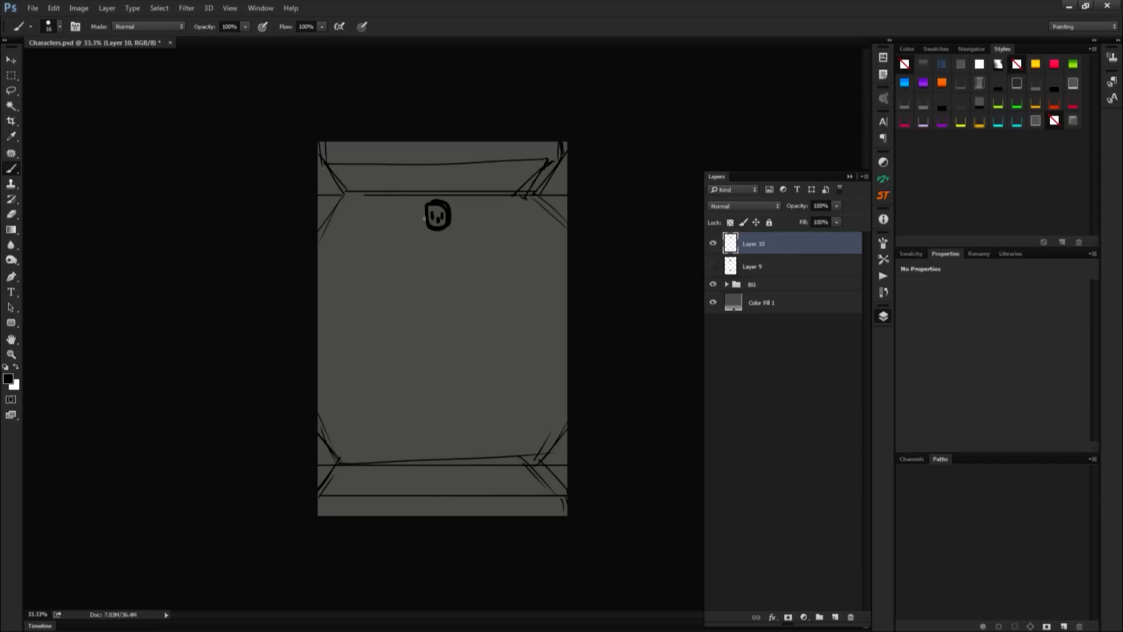
left_click_drag(423, 215, 451, 214)
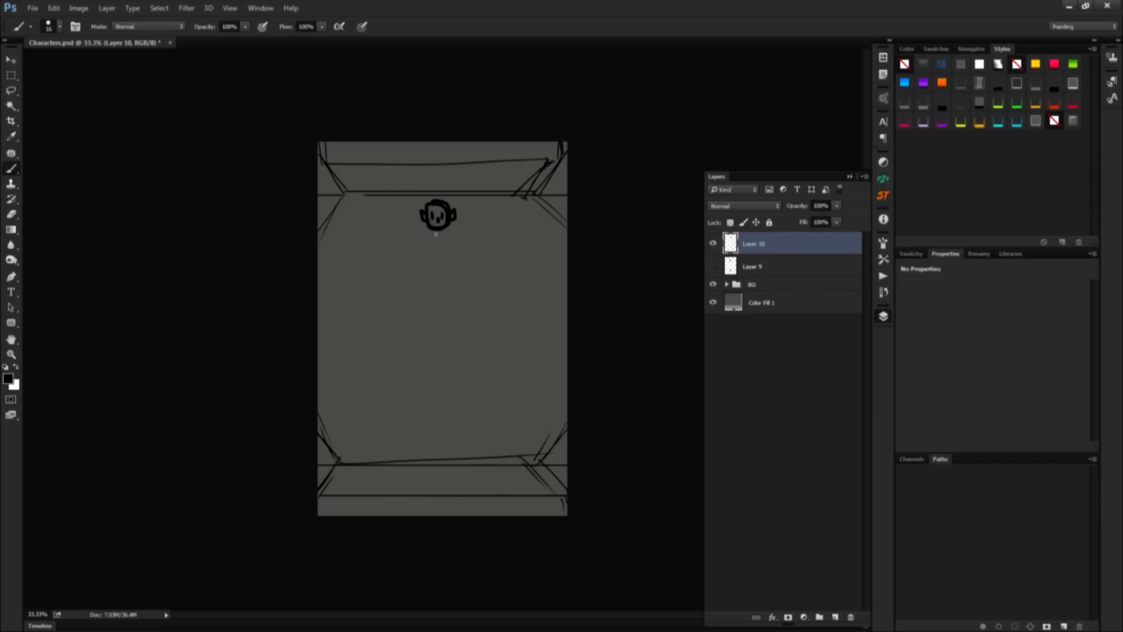
left_click_drag(437, 225, 437, 236)
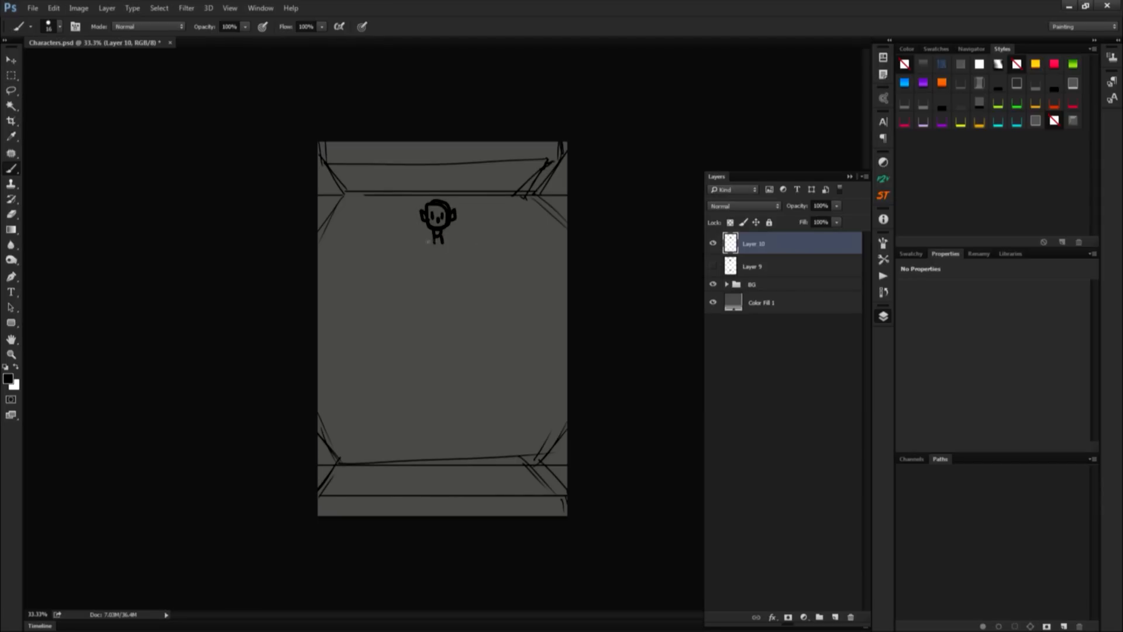
left_click_drag(422, 231, 386, 240)
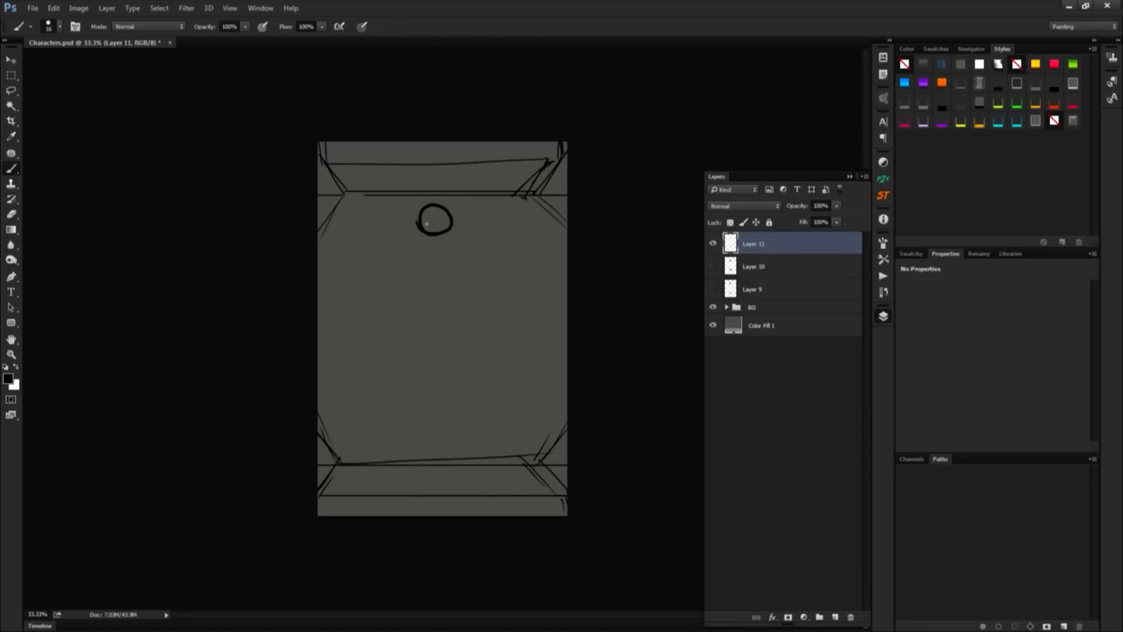
Step: Sketch a round-headed figure with eyes and feet on Layer 11, hide both, add Layer 12
left_click_drag(427, 218, 441, 236)
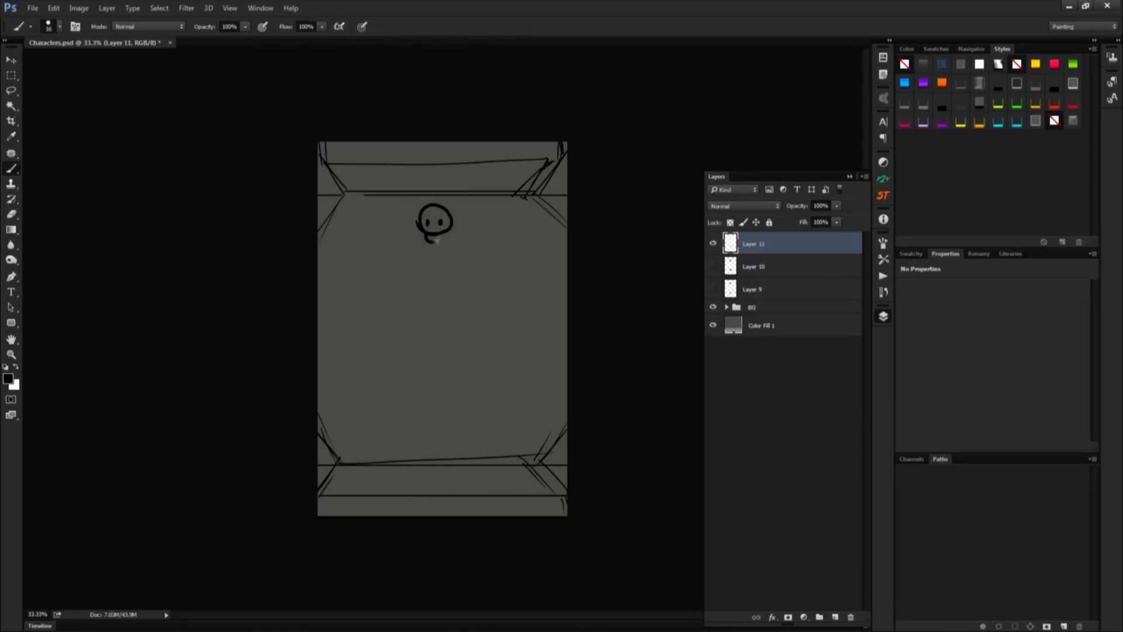
left_click_drag(427, 243, 444, 251)
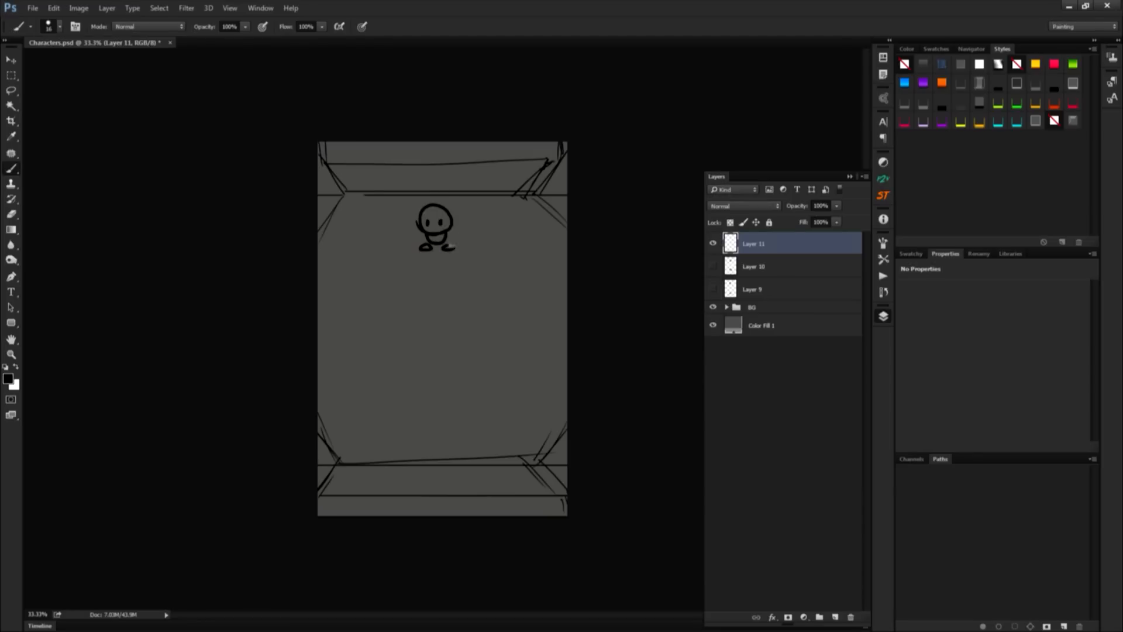
left_click_drag(411, 236, 459, 247)
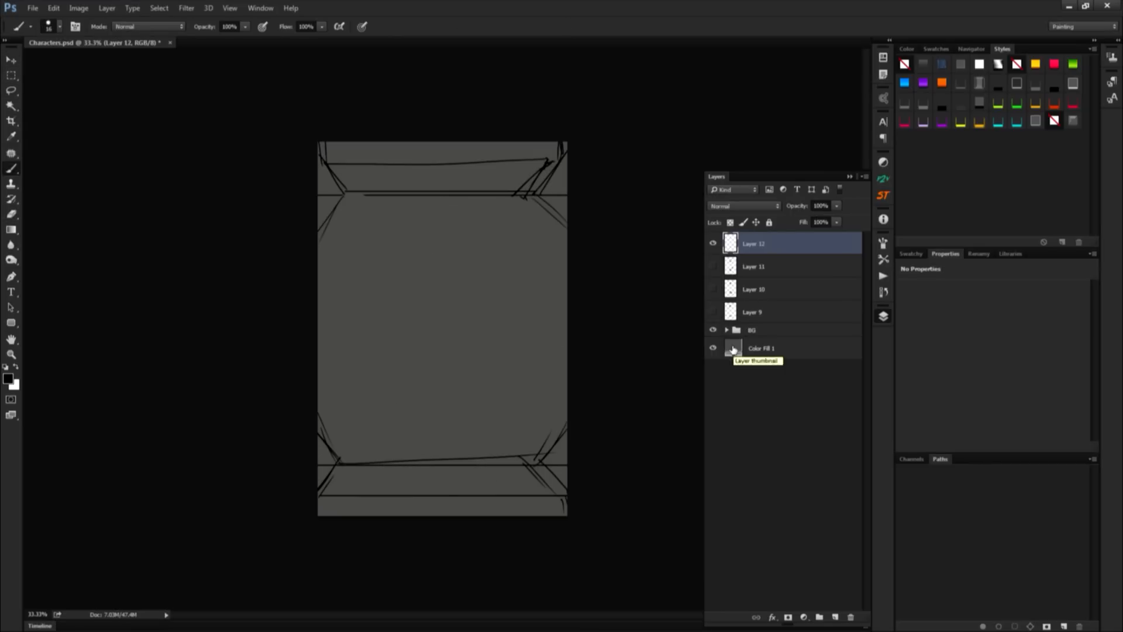
Step: Draw two big-eared chibi monkeys with bandanas and weapons, near the top and bottom
left_click_drag(430, 209, 444, 206)
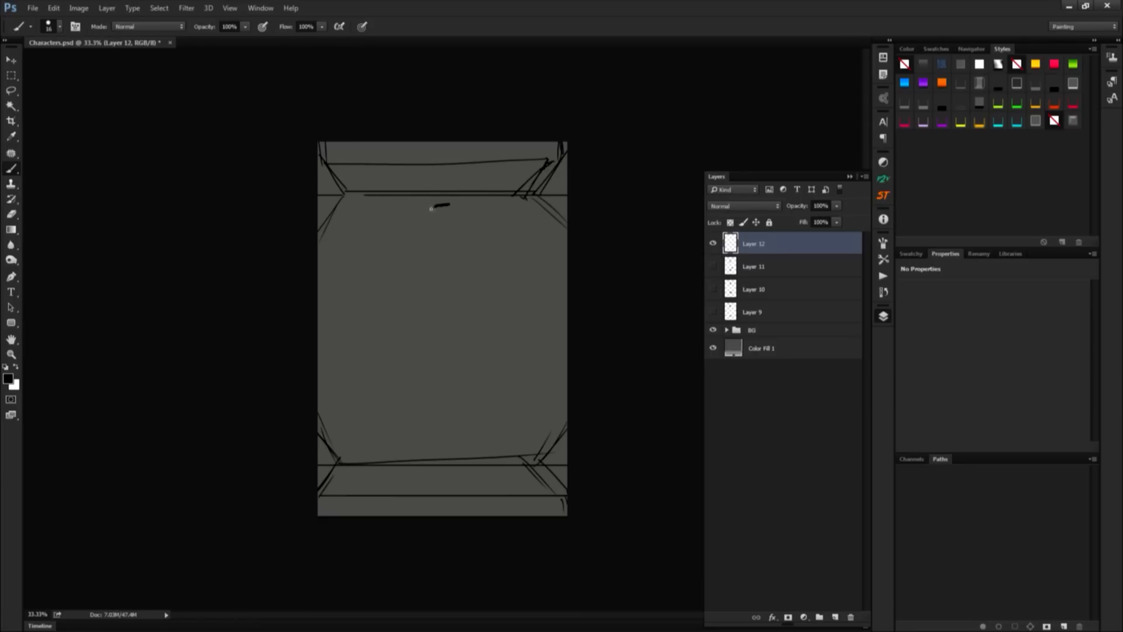
left_click_drag(445, 212, 444, 237)
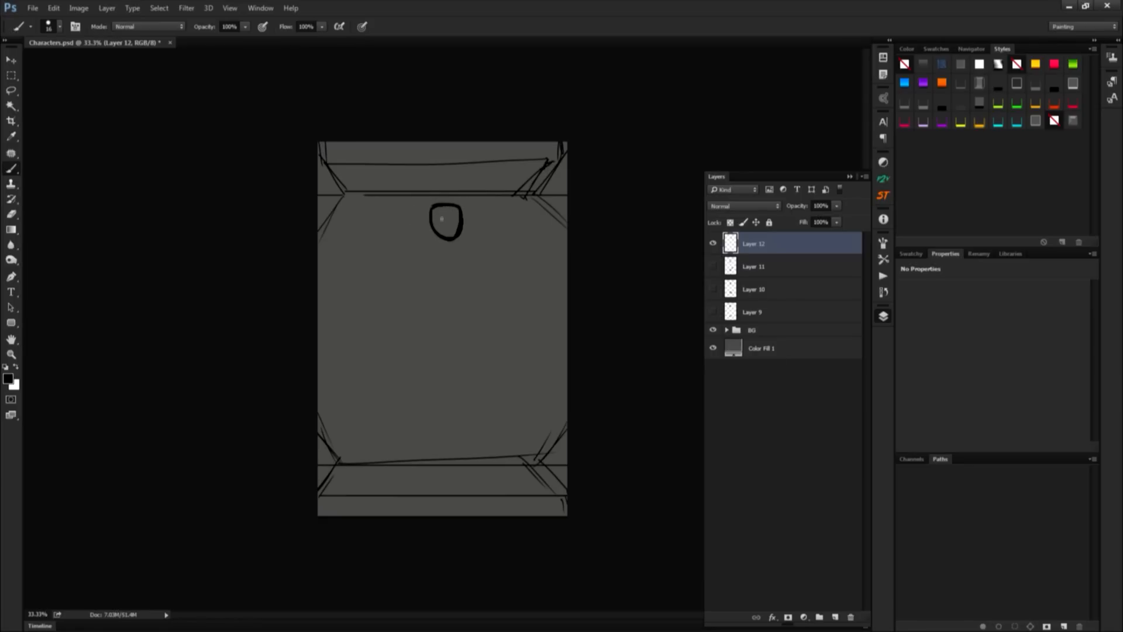
left_click_drag(438, 218, 450, 226)
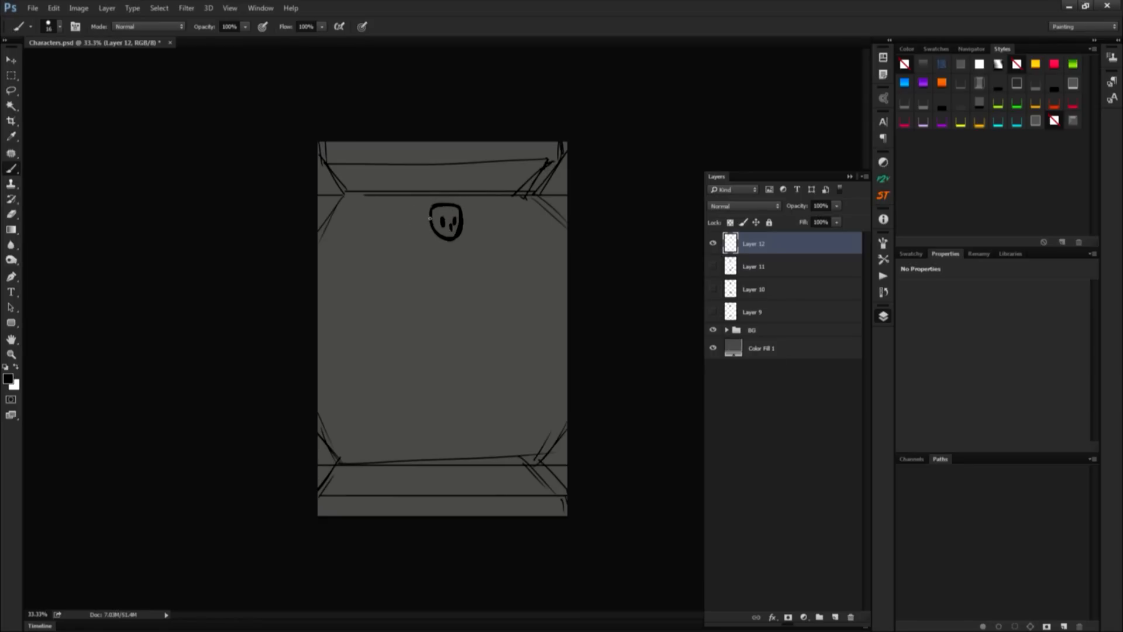
left_click_drag(426, 222, 455, 258)
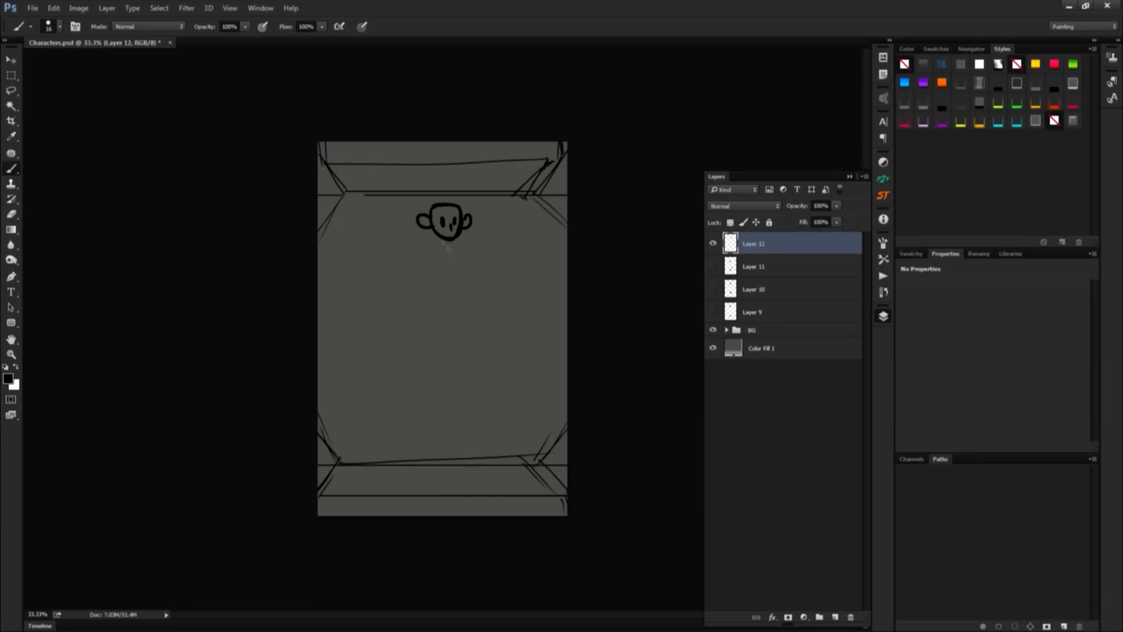
left_click_drag(442, 236, 448, 258)
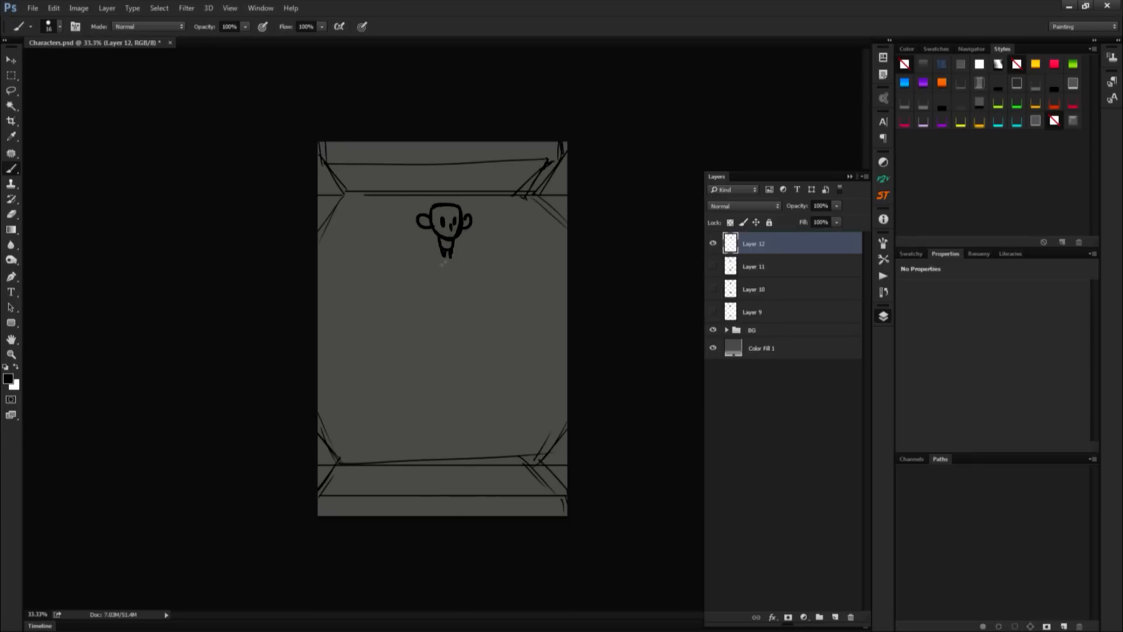
left_click_drag(422, 249, 399, 284)
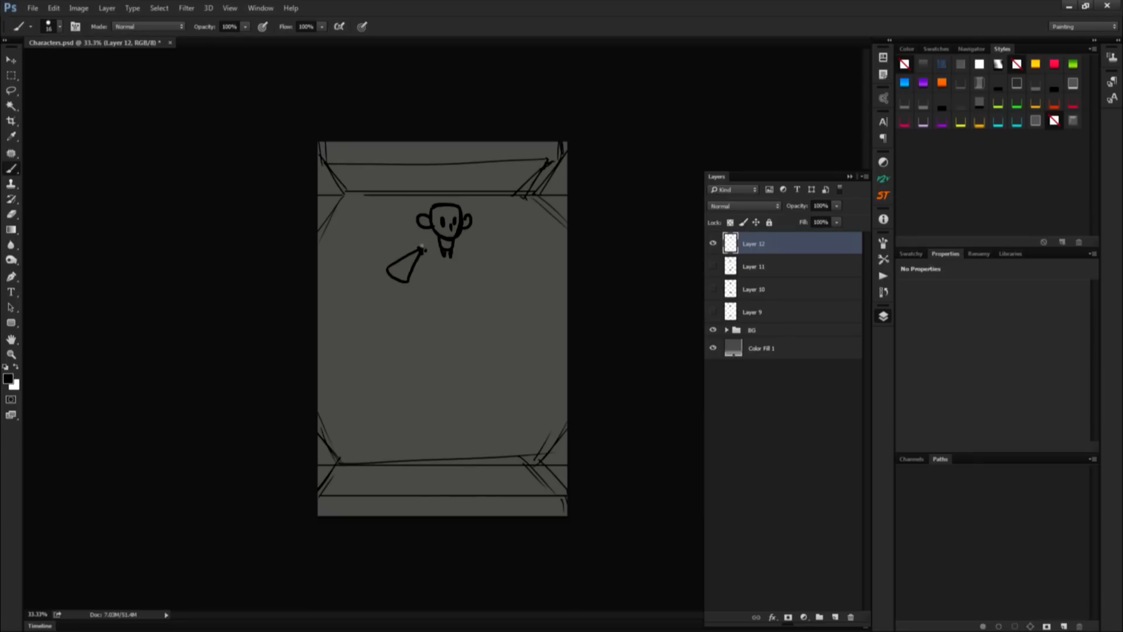
left_click_drag(427, 215, 444, 223)
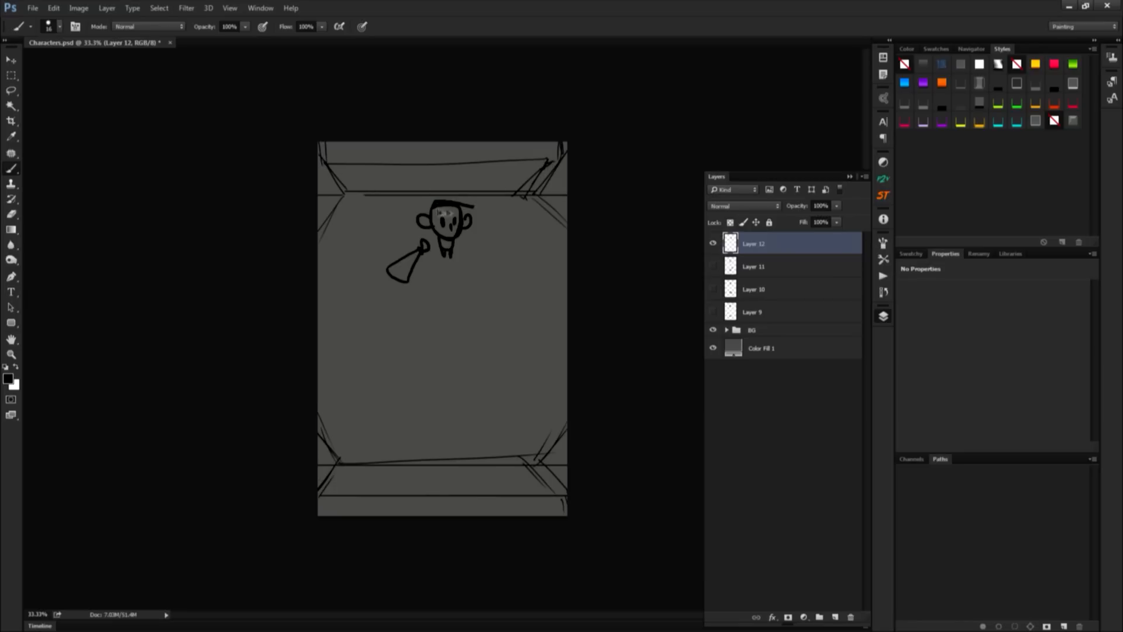
left_click_drag(462, 215, 516, 199)
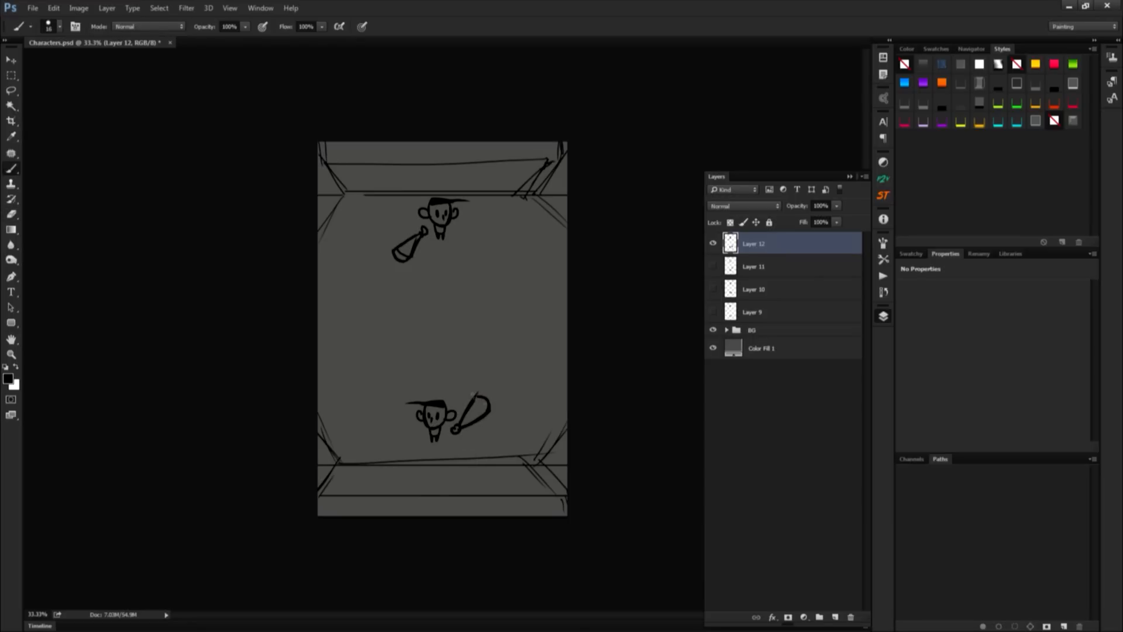
Step: Zoom to 100% and draw four larger monkey designs with caps, bandanas and feathered hats
left_click(714, 243)
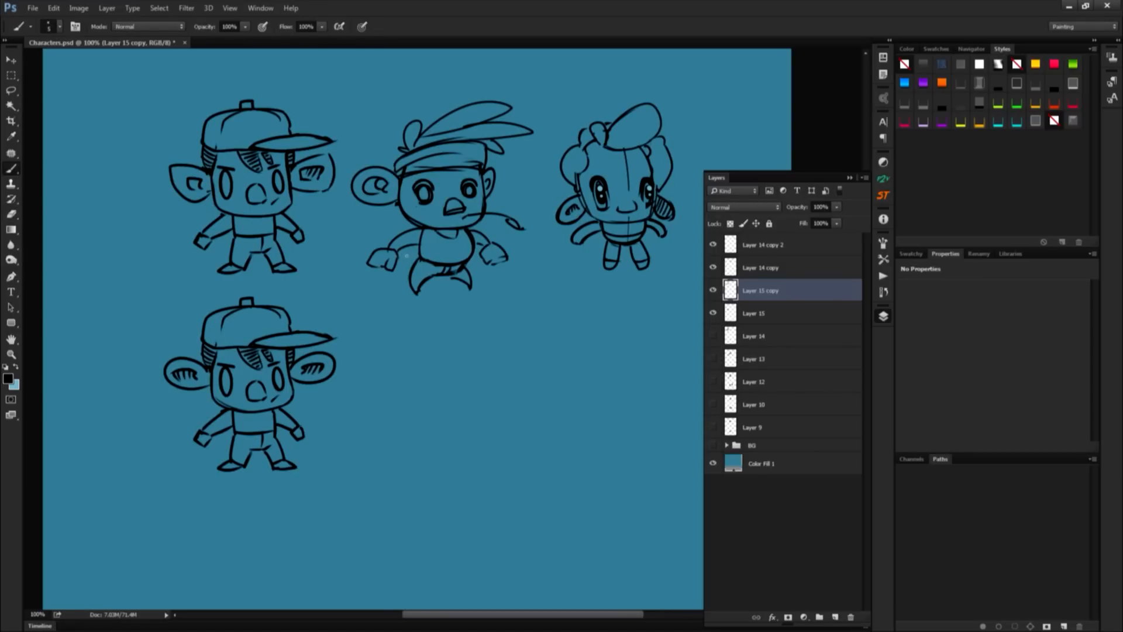
left_click_drag(150, 114, 145, 153)
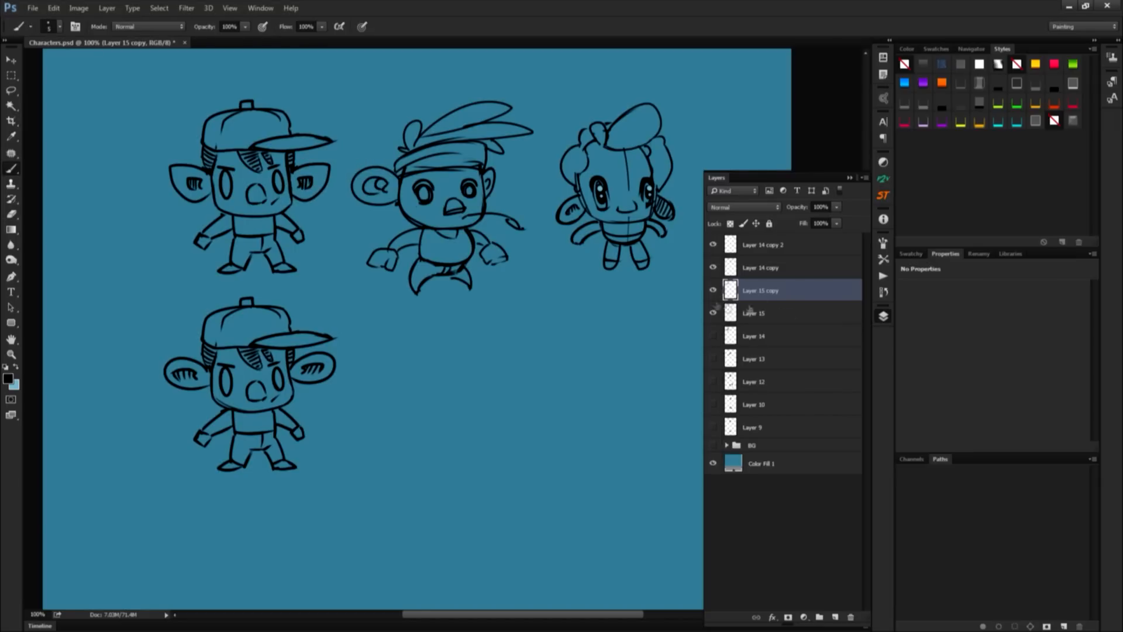
Step: Change the Color Fill 1 background colour from red to teal blue
double_click(733, 463)
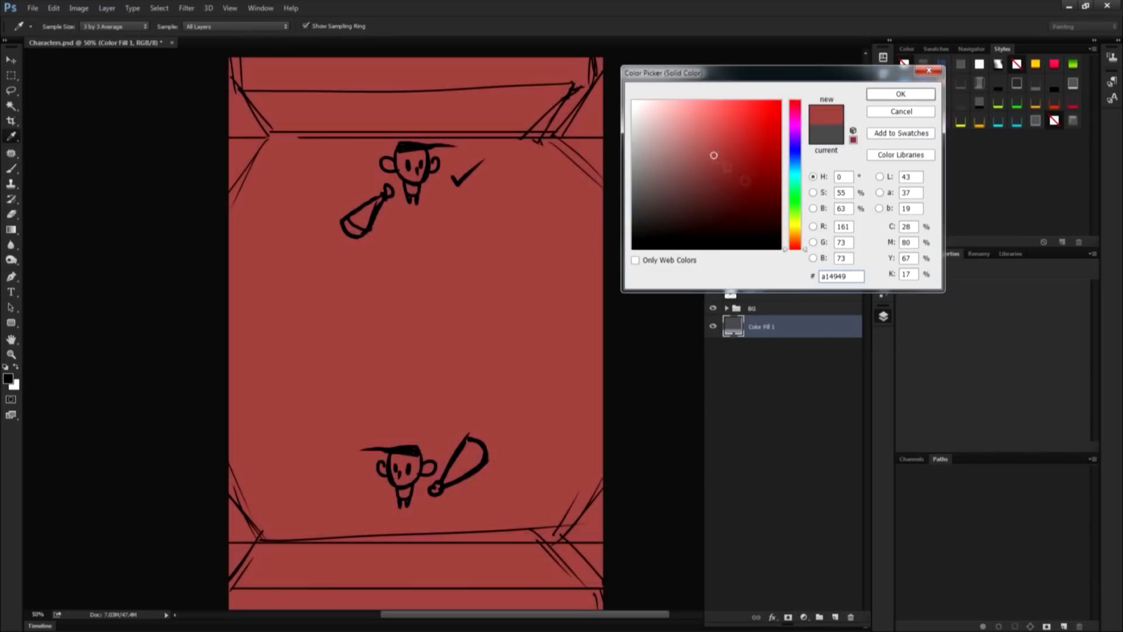
left_click(721, 162)
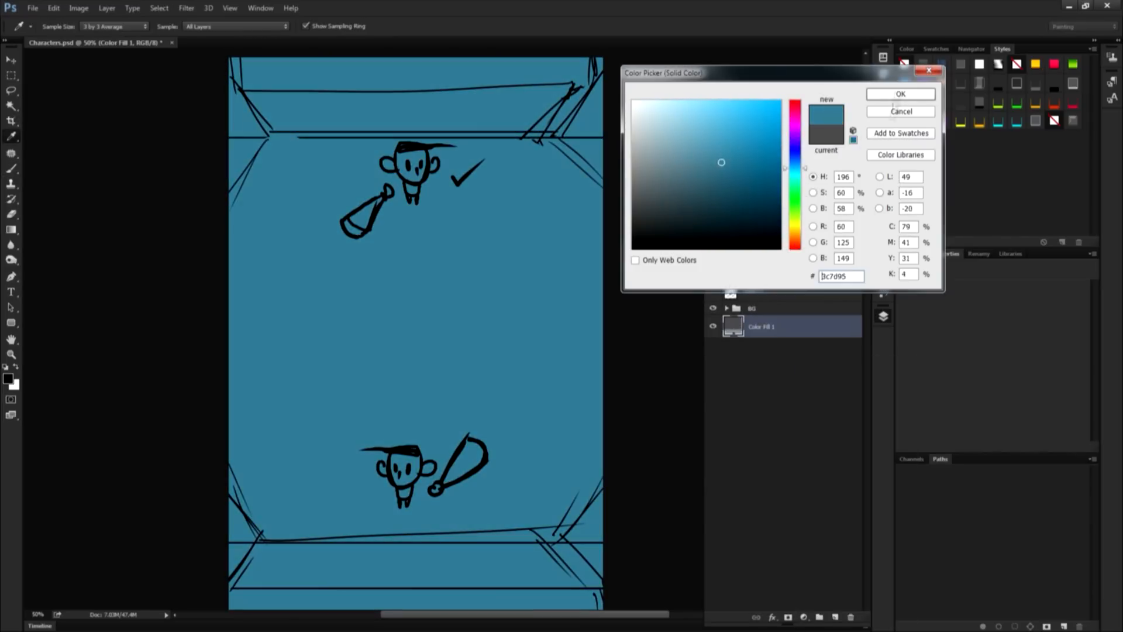
left_click(900, 93)
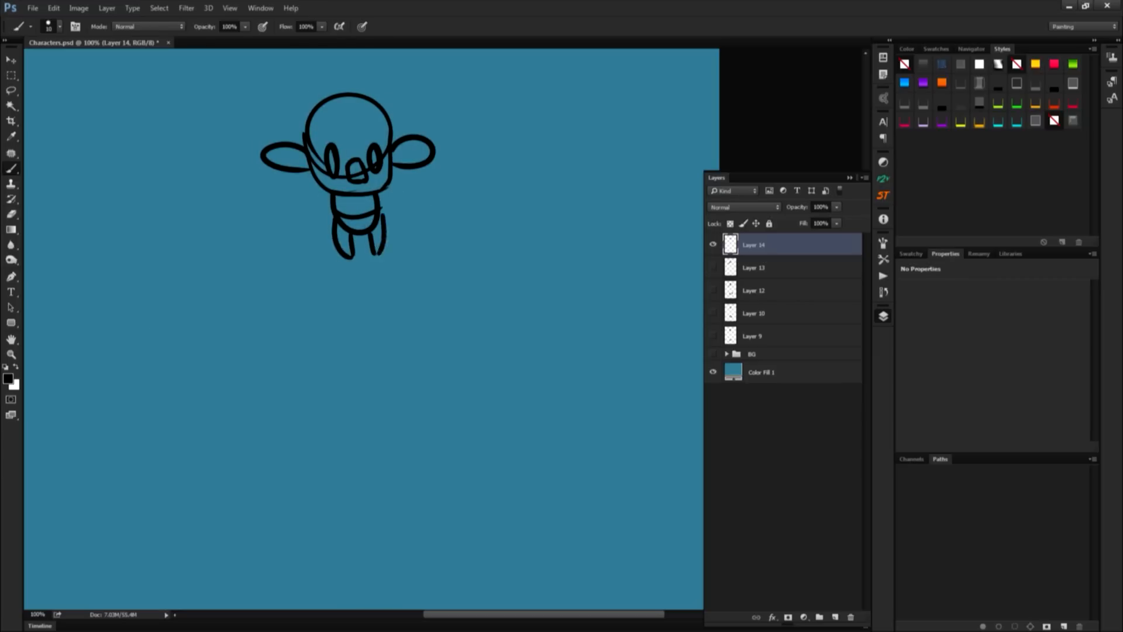
Step: Draw a baseball cap on the monkey's head and chunky hands beside its body
left_click_drag(351, 214, 362, 247)
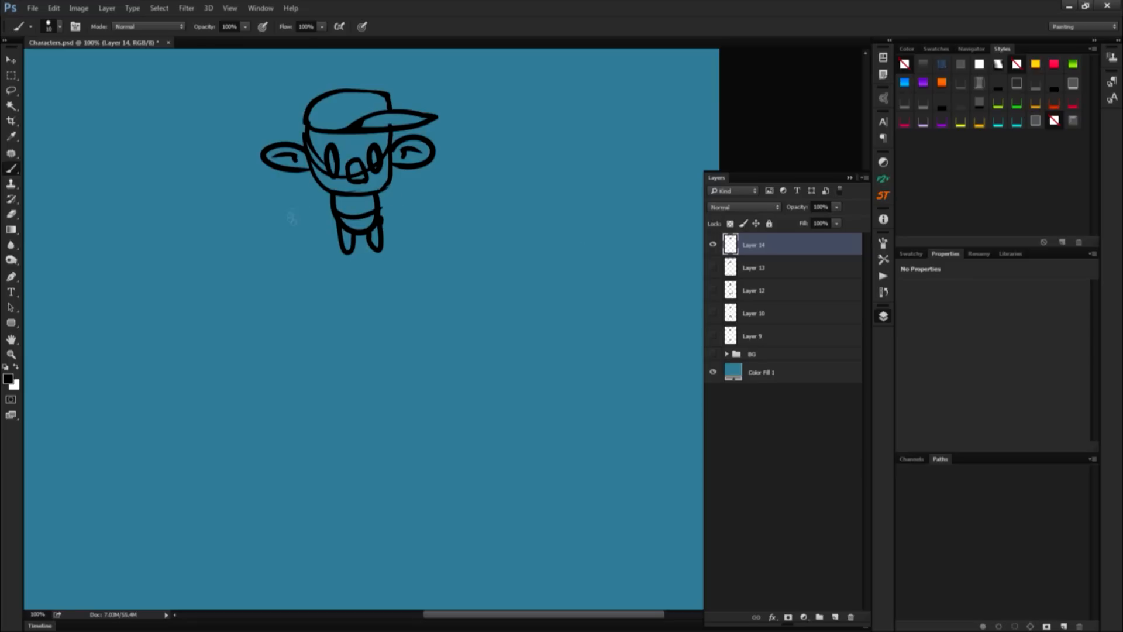
left_click_drag(318, 204, 290, 226)
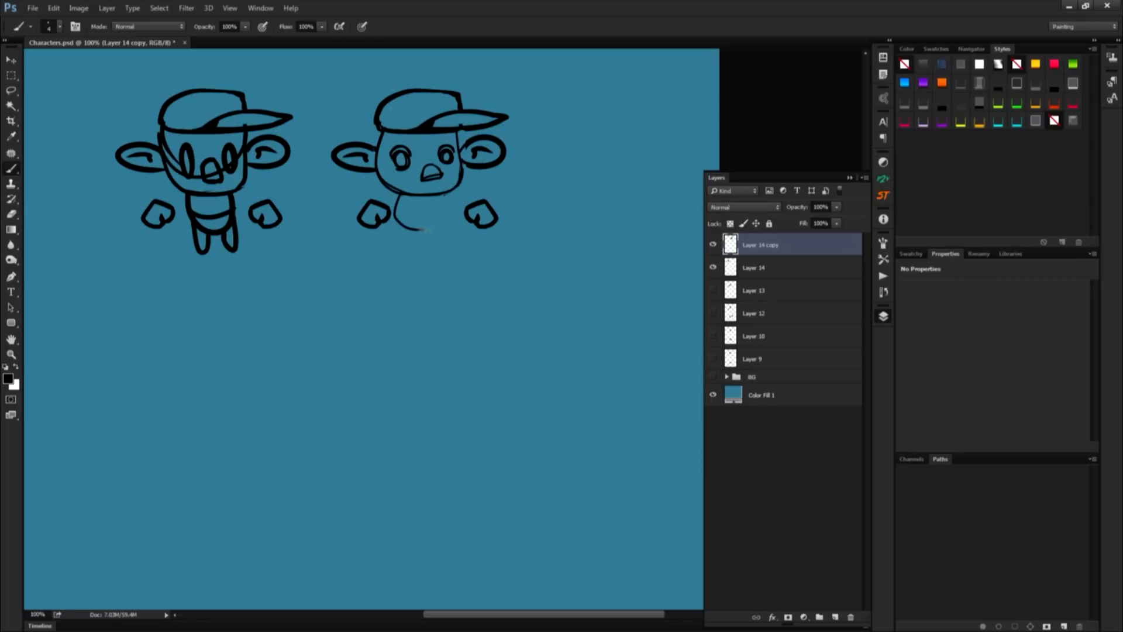
Step: Redraw the second monkey's body, shorts, legs and left hand, refine its outline, and add a tail
left_click_drag(398, 214, 444, 236)
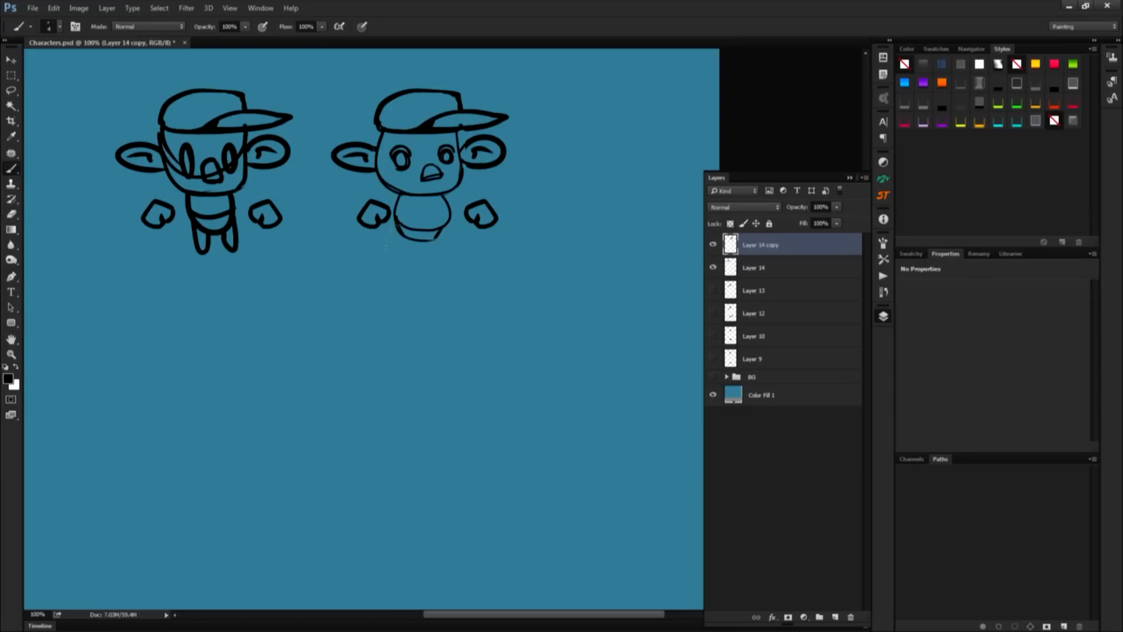
left_click_drag(390, 233, 440, 251)
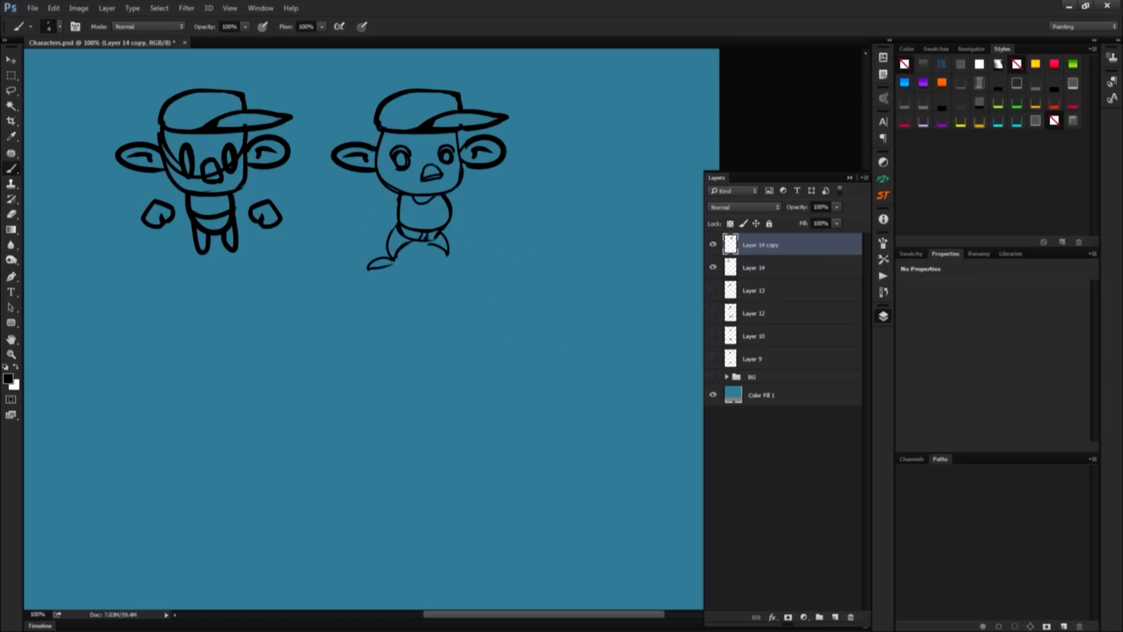
left_click_drag(358, 218, 394, 265)
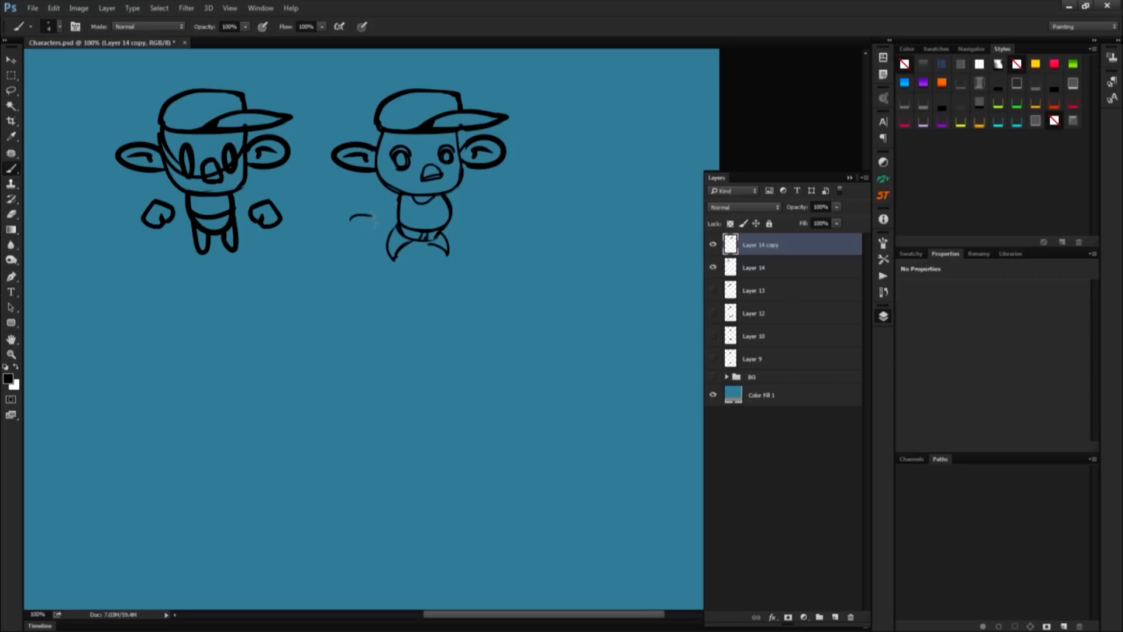
left_click_drag(361, 218, 347, 233)
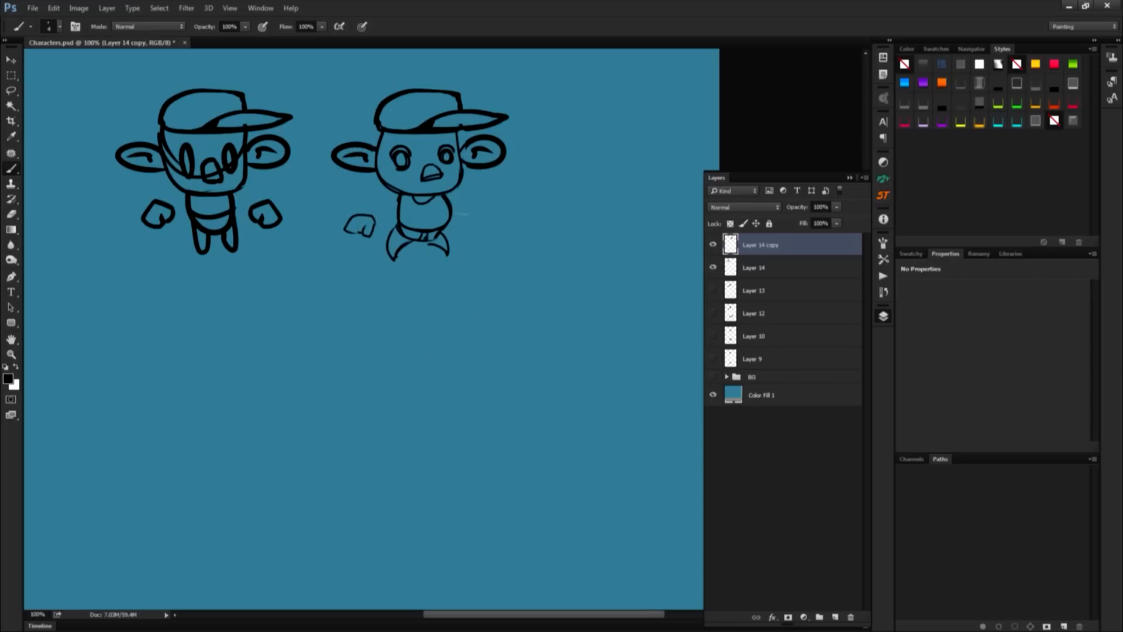
left_click_drag(462, 226, 480, 215)
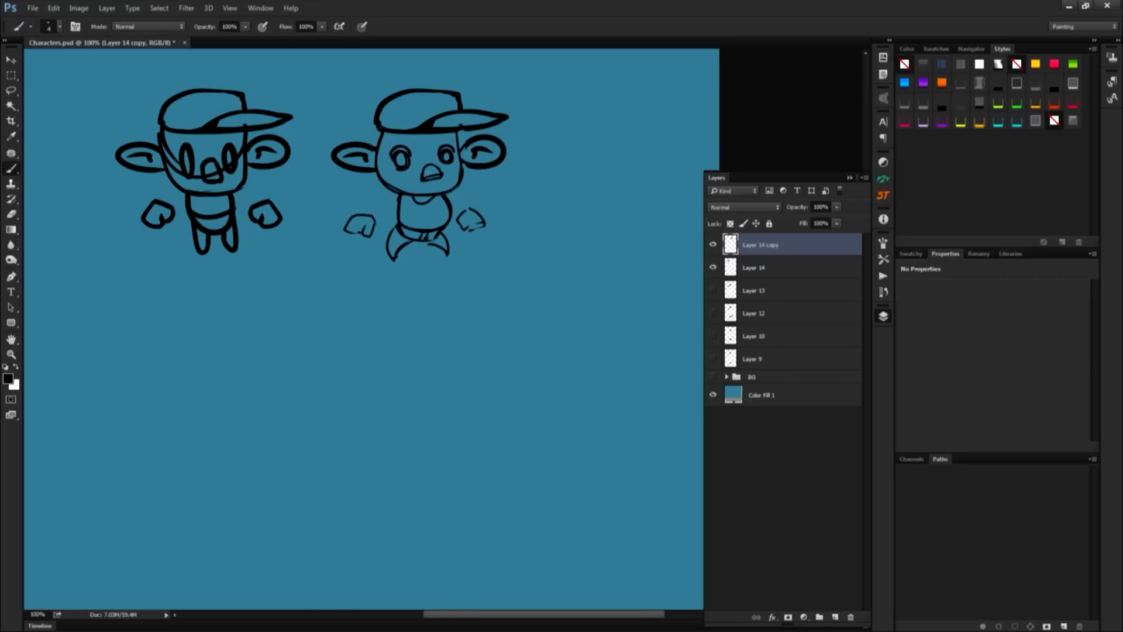
left_click_drag(437, 186, 502, 190)
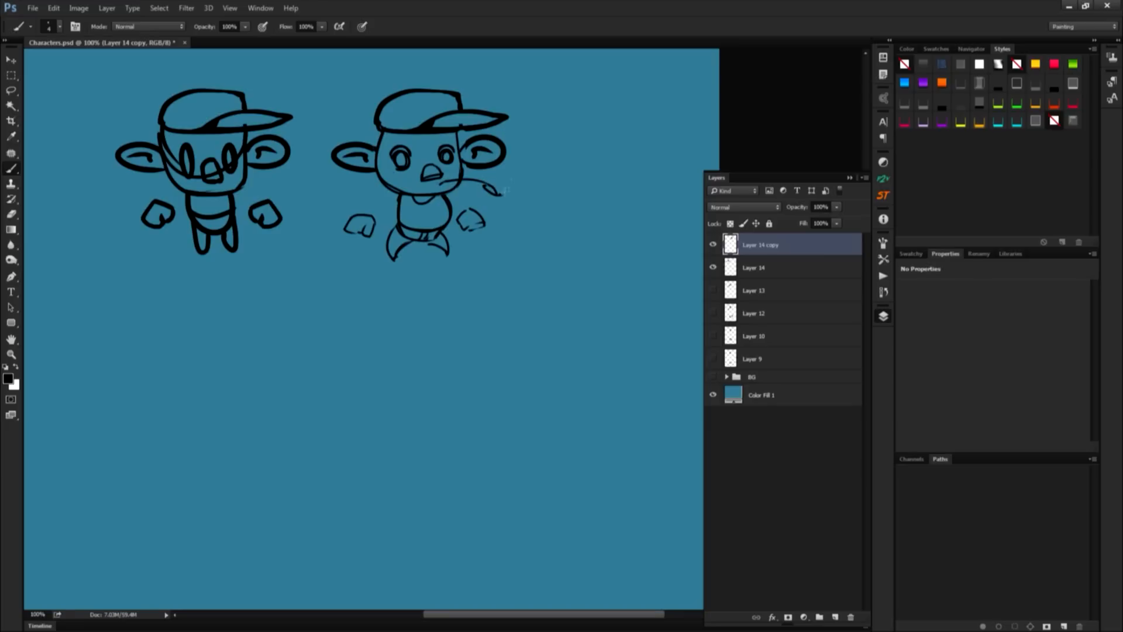
left_click(480, 150)
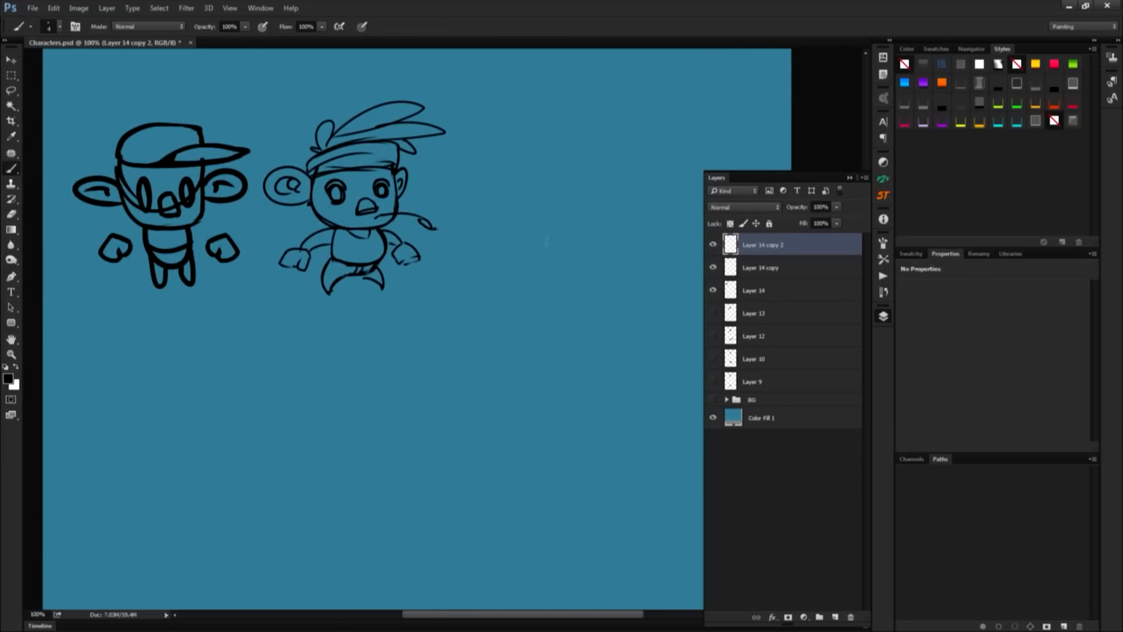
Step: Sketch a third monkey's head, eyes and mouth on the right and fade the first sketch
left_click_drag(566, 243, 609, 125)
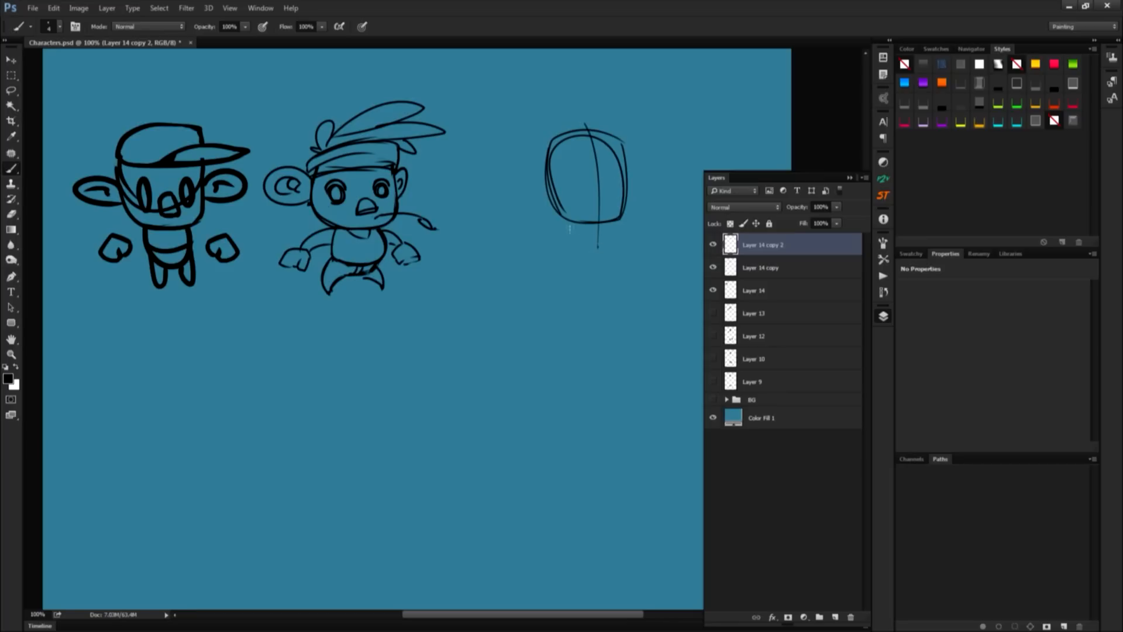
left_click_drag(566, 215, 613, 222)
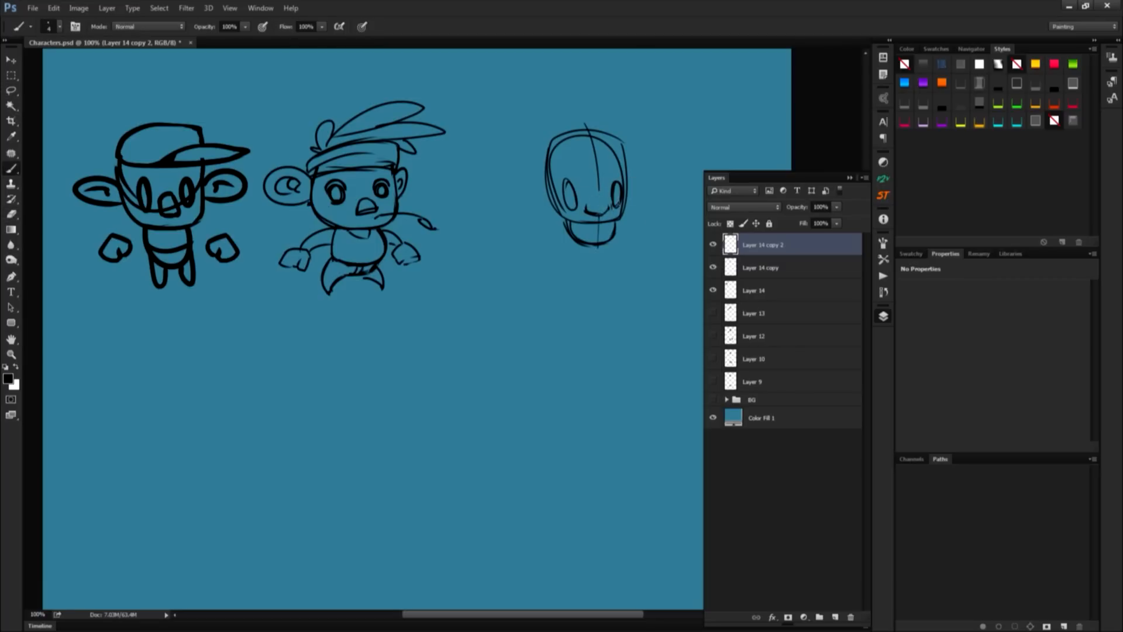
left_click(573, 189)
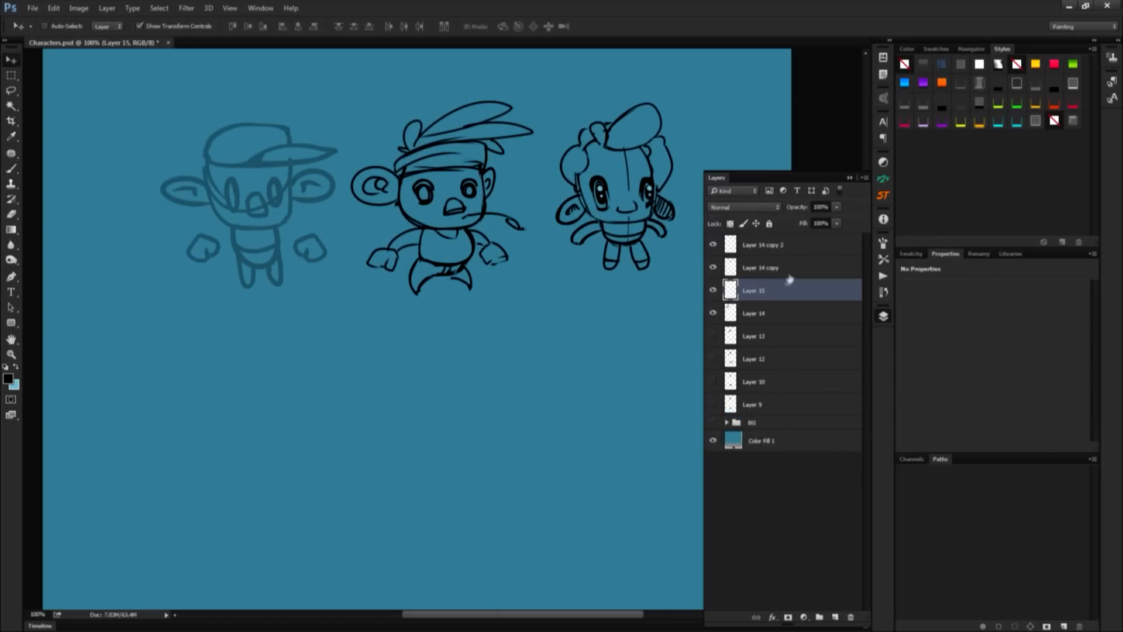
Step: Paint the monkey's body parts in solid black, redrawing over the faded first sketch
left_click_drag(208, 154, 286, 222)
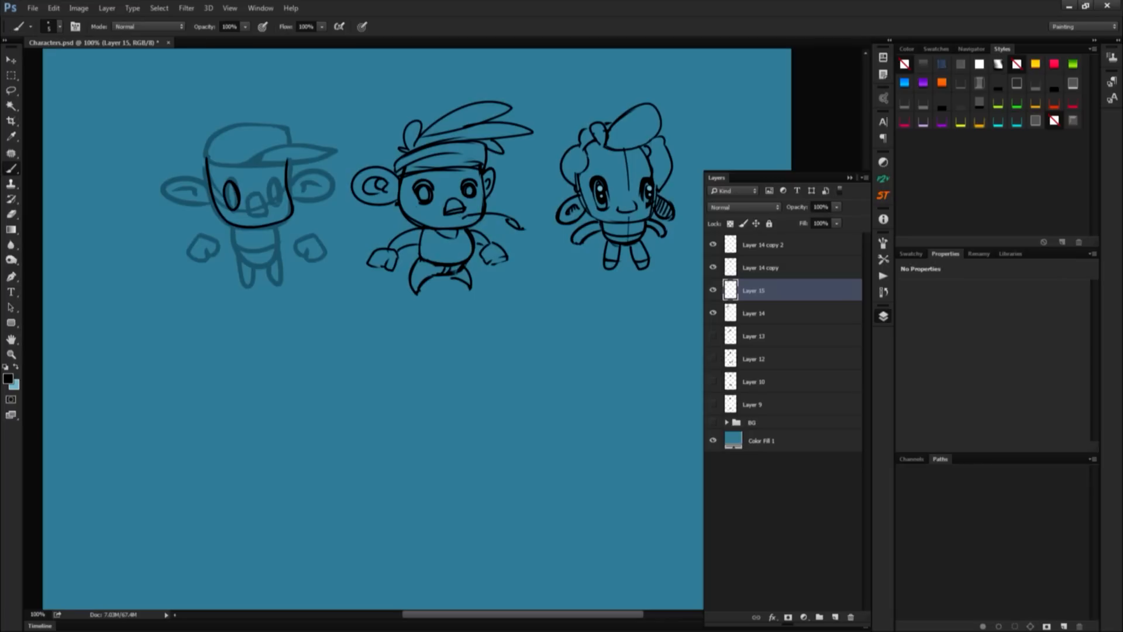
left_click_drag(226, 197, 236, 179)
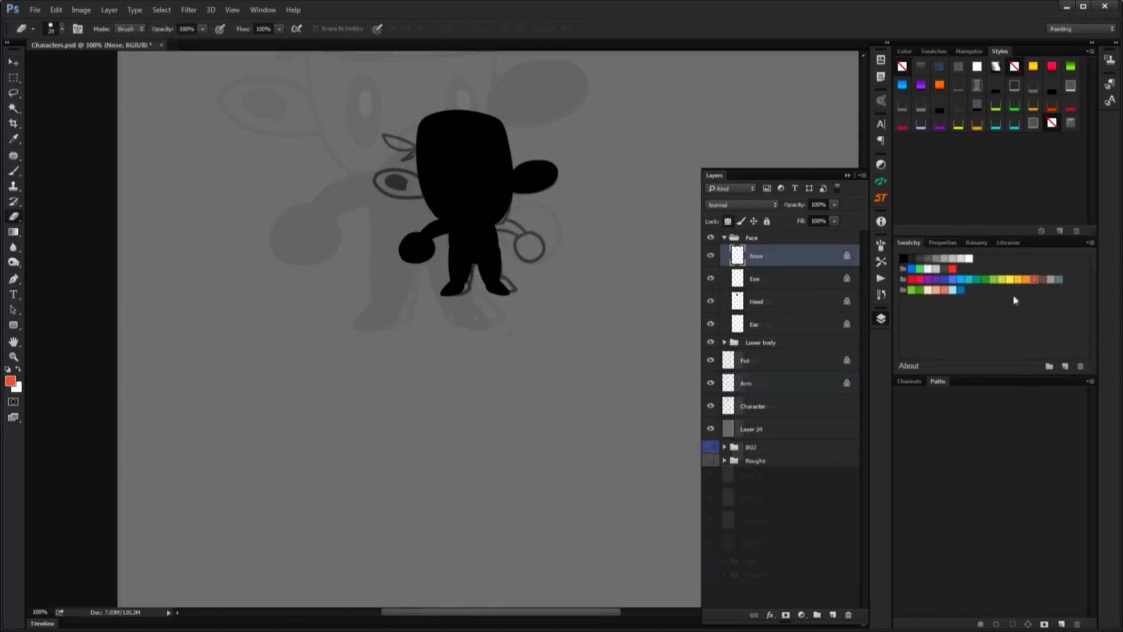
Step: Paint the Head layer with a new skin shade and the nose with dark red shading
left_click(756, 301)
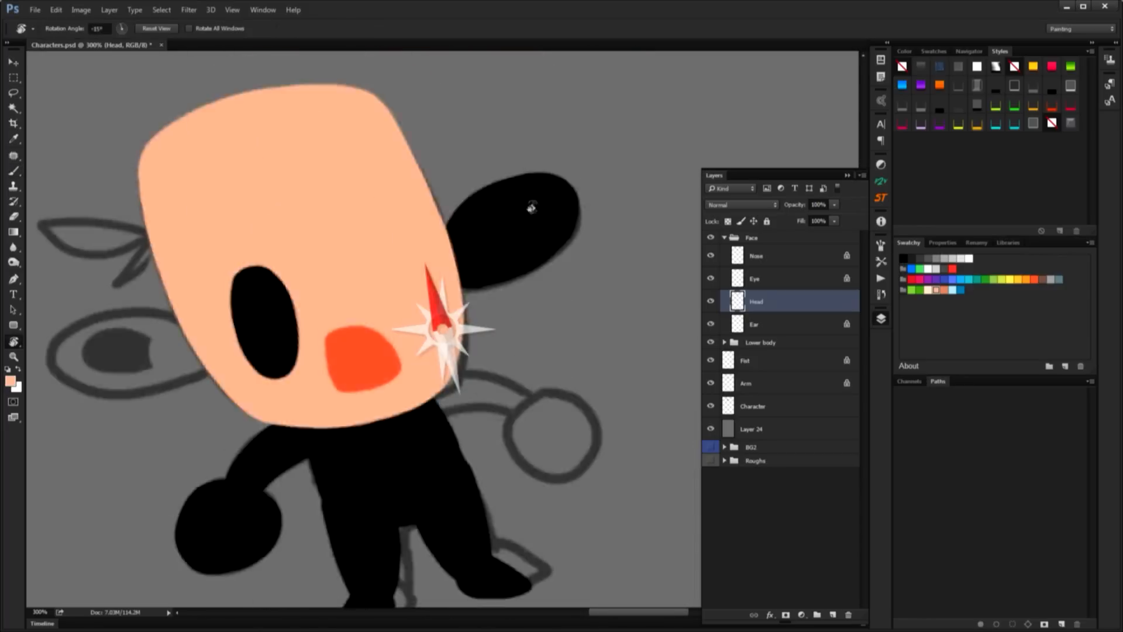
left_click(756, 255)
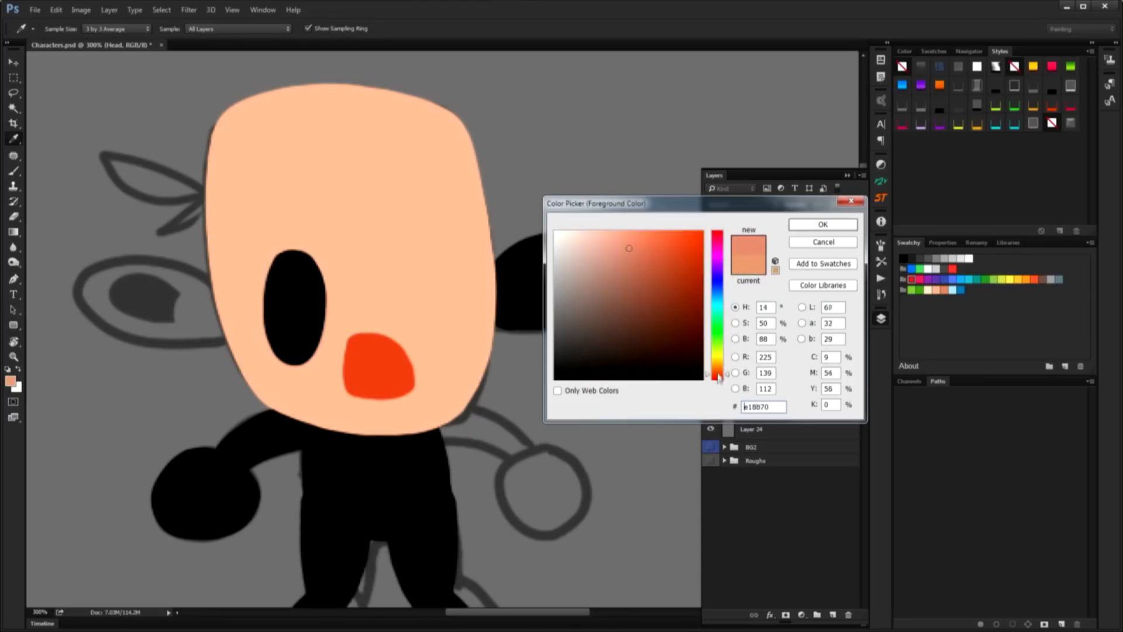
left_click(822, 224)
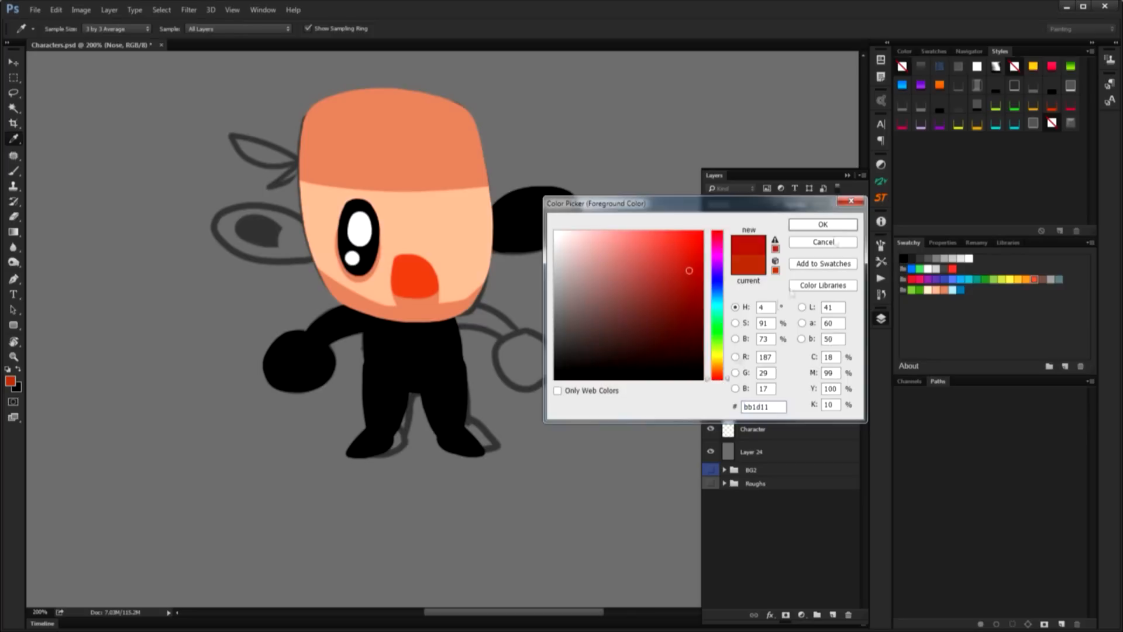
left_click(822, 223)
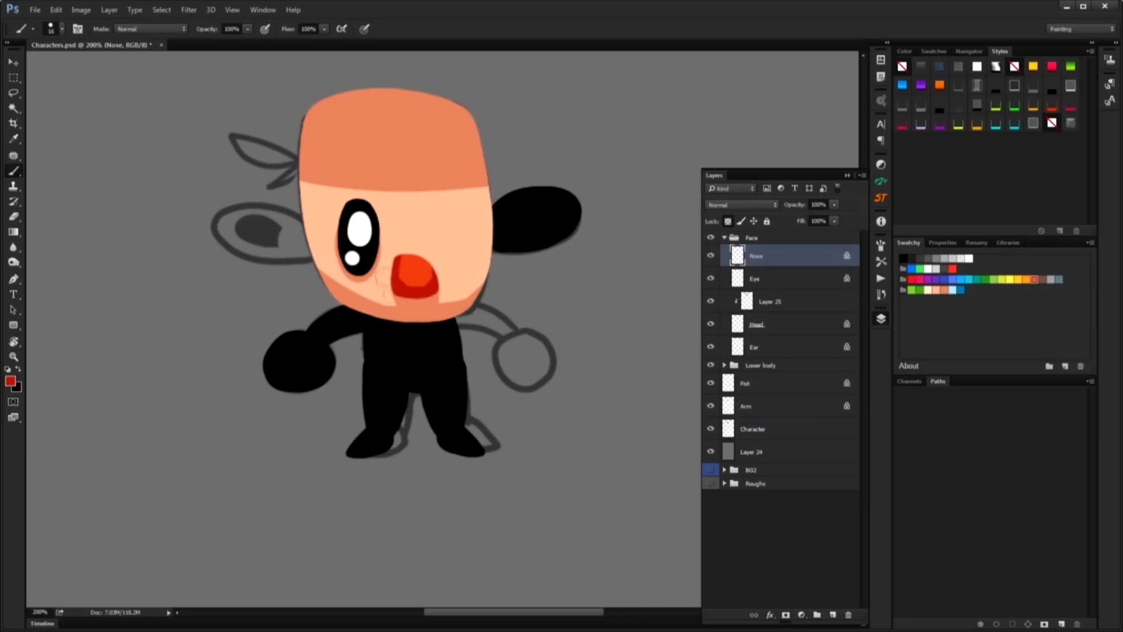
Step: Fill the Ear layer with the foreground colour and deepen the head's top band to brown
left_click(13, 109)
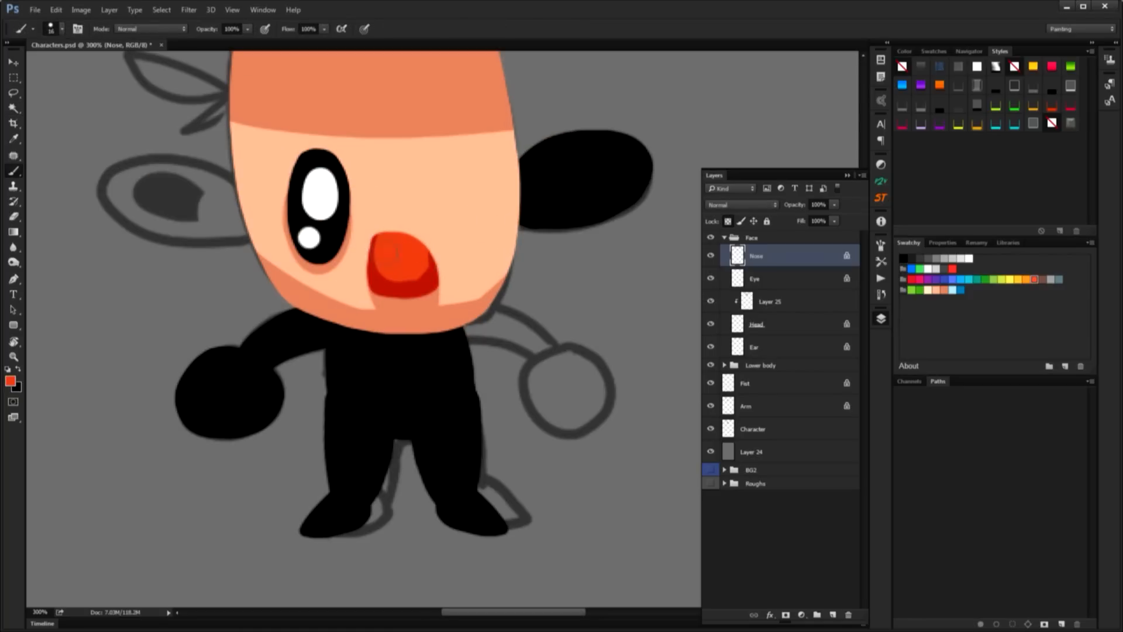
left_click(755, 347)
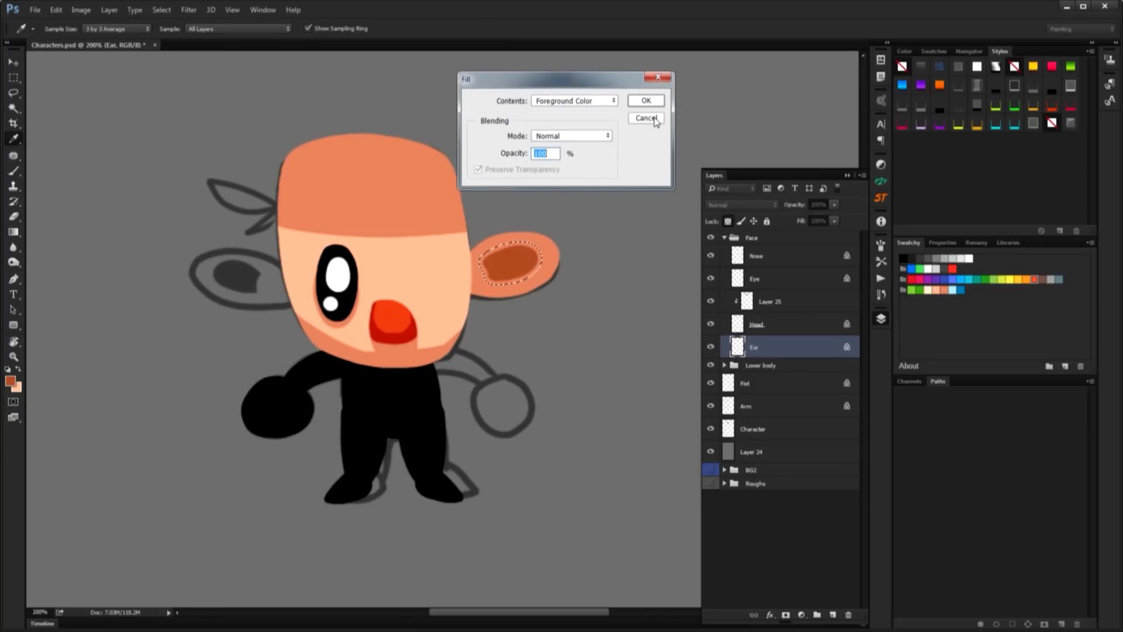
left_click(644, 117)
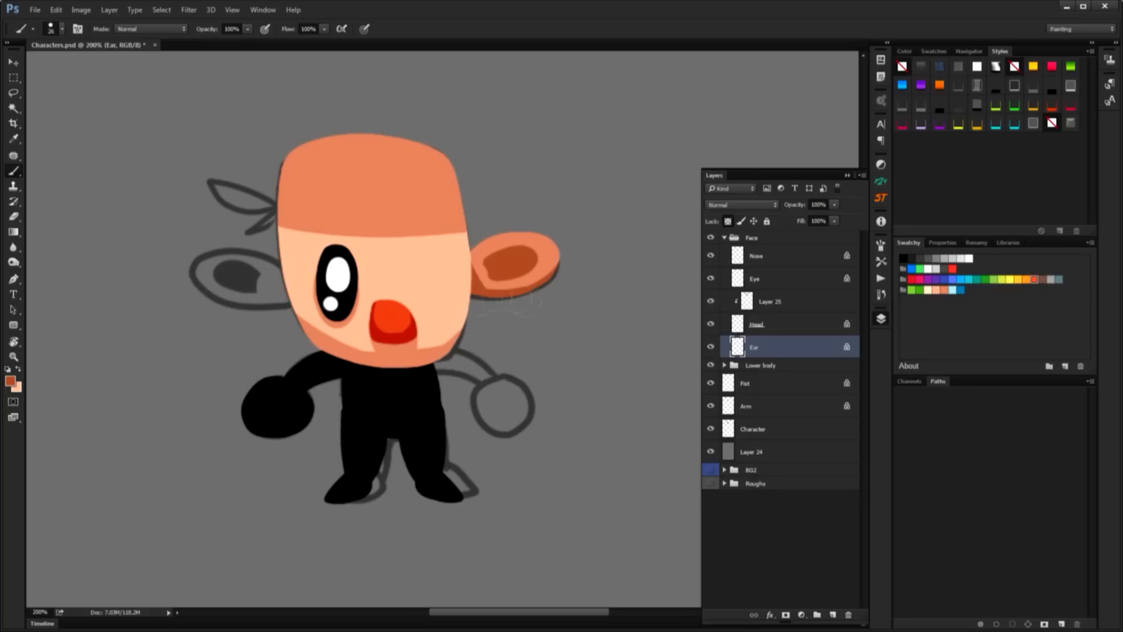
left_click(768, 301)
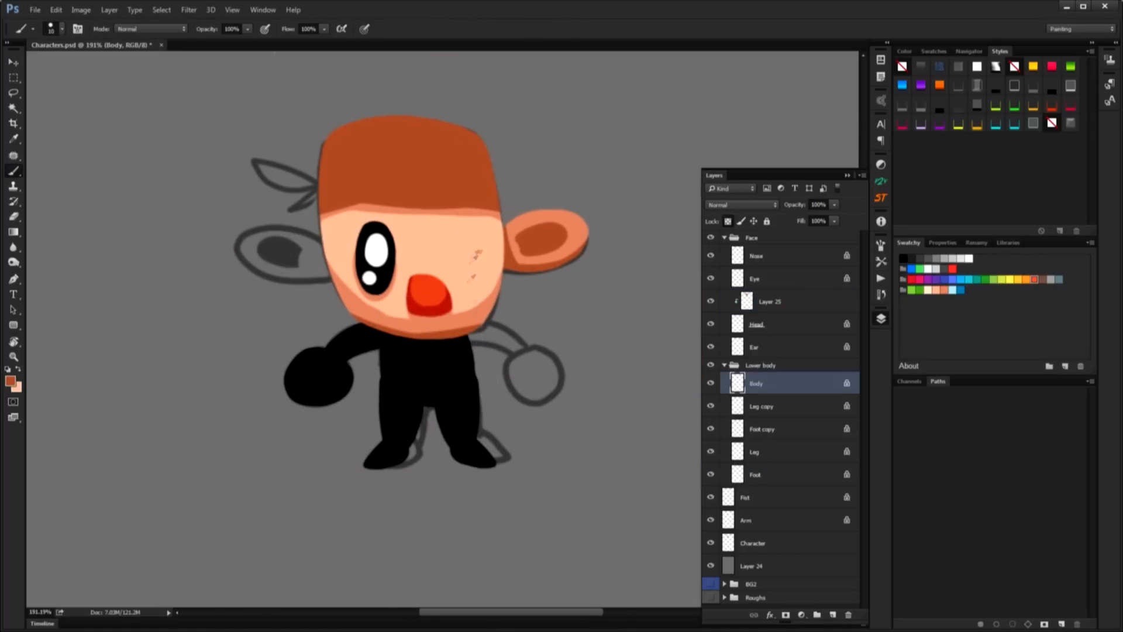
Step: Colour the shirt green, then colour the Fist layer
left_click(427, 365)
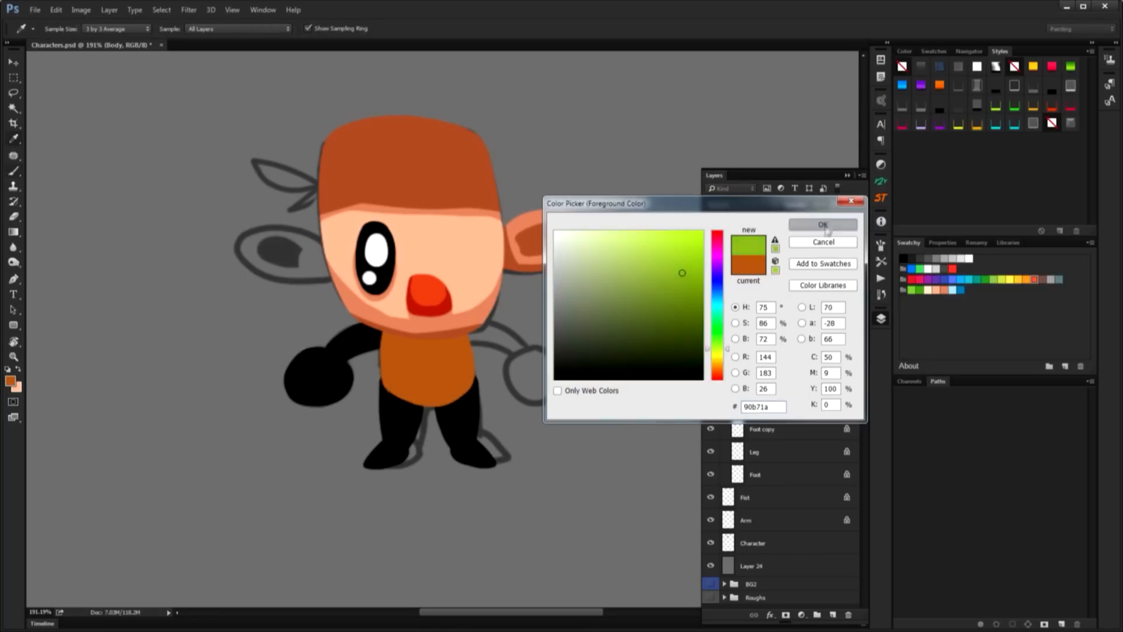
left_click(823, 224)
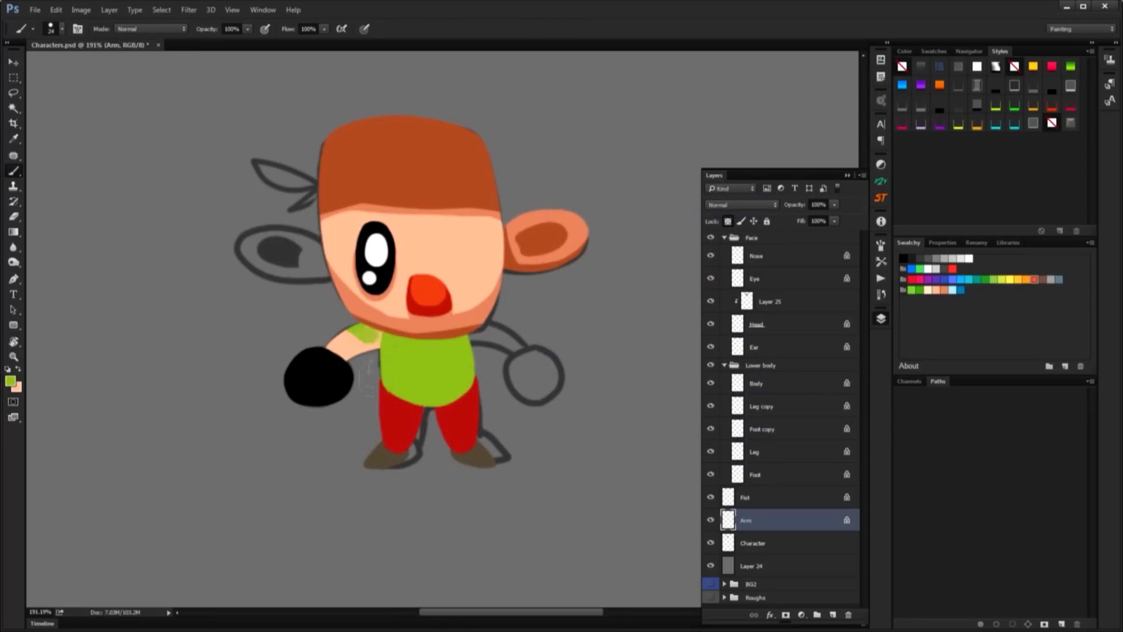
left_click(760, 497)
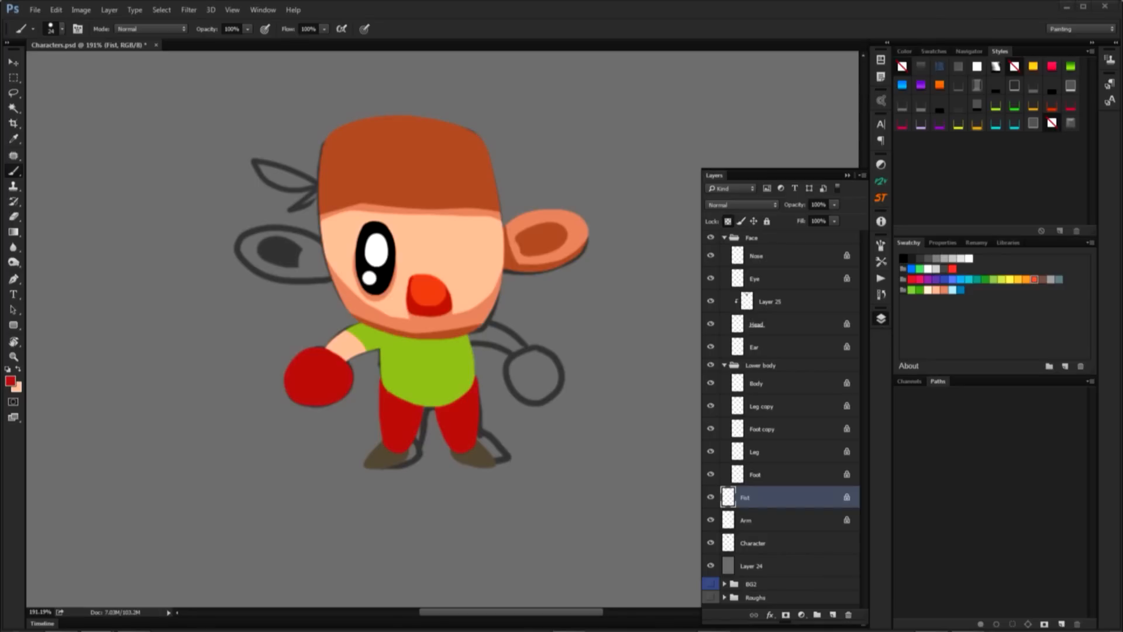
left_click(755, 347)
type("Arms")
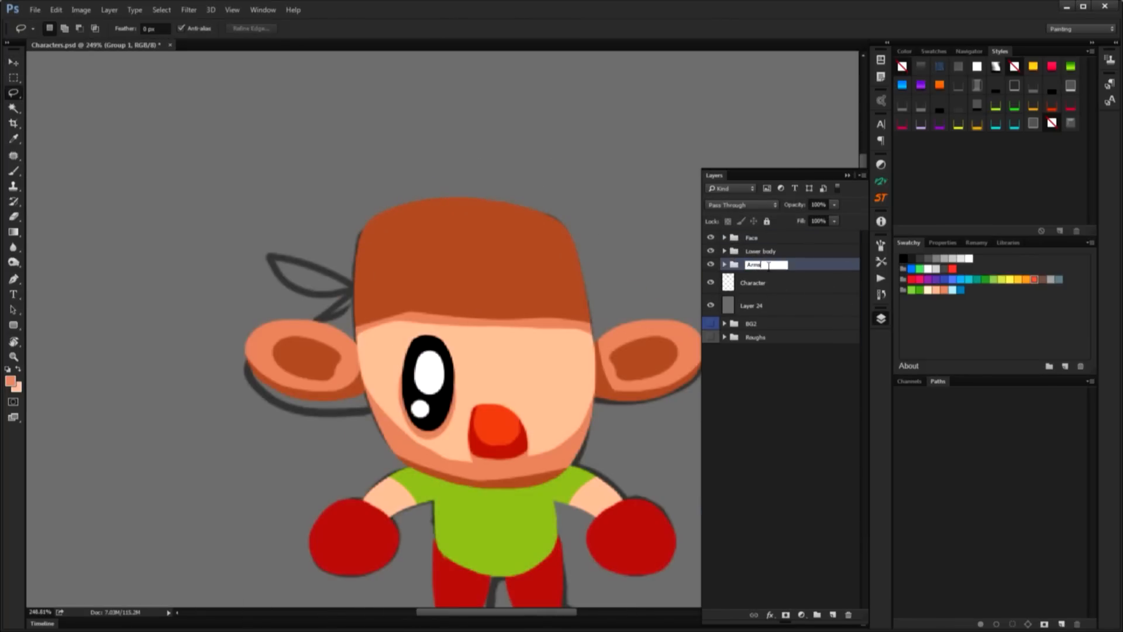
Step: Name the Arms group, then free-transform layers for the green bandana and second eye
left_click(753, 282)
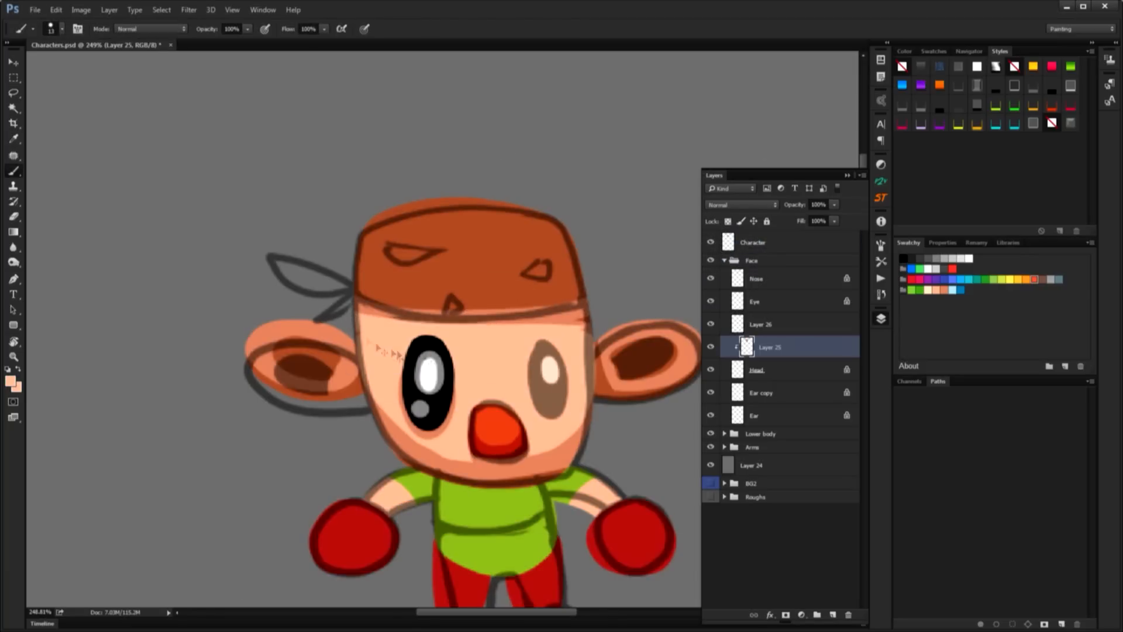
left_click(760, 323)
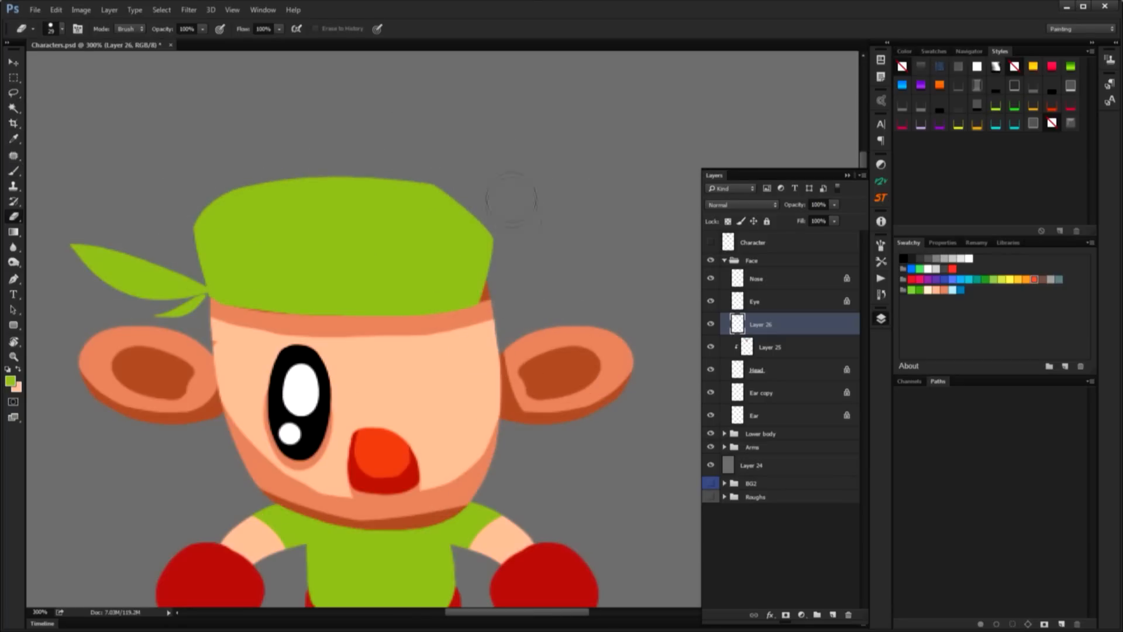
key("ctrl+t")
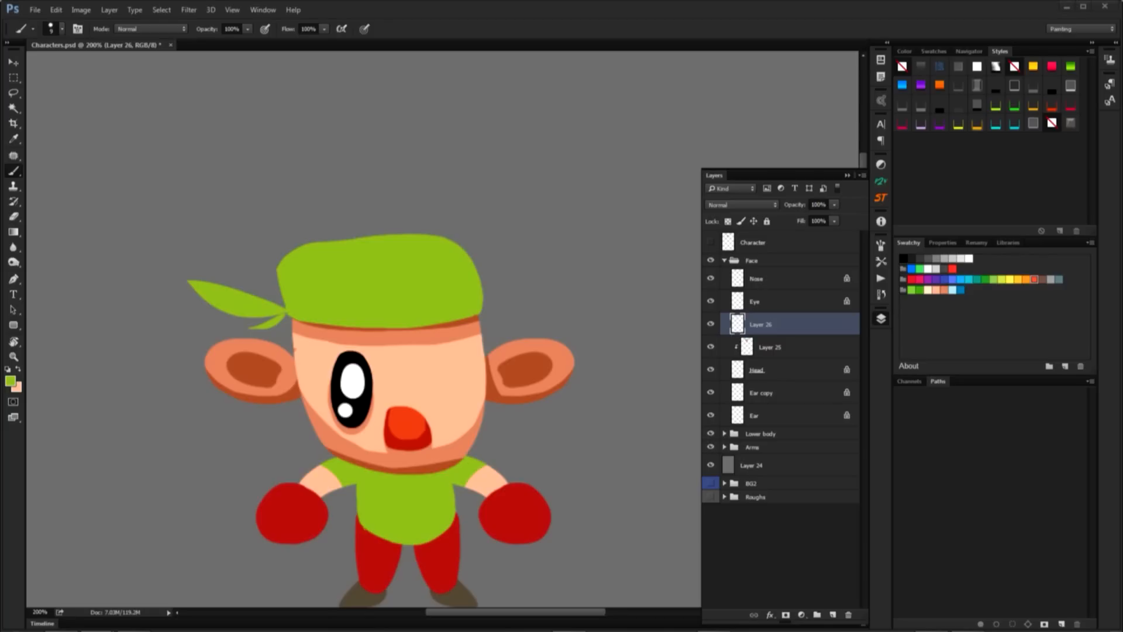
left_click(770, 347)
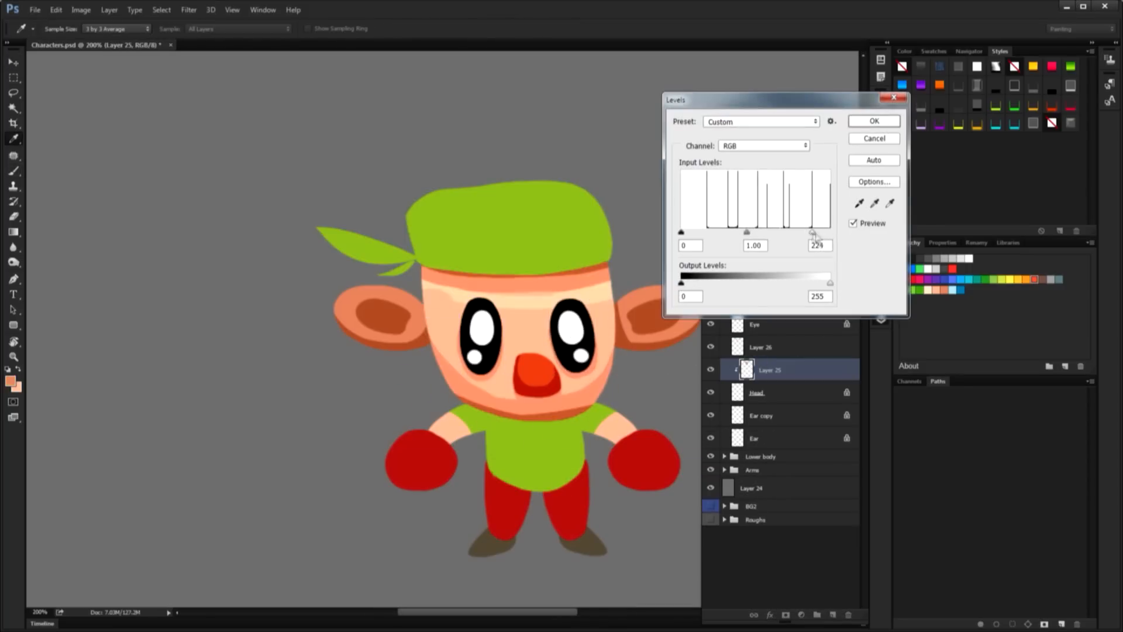
Step: Confirm the Levels adjustment, then apply Hue/Saturation with Saturation +7
left_click(874, 138)
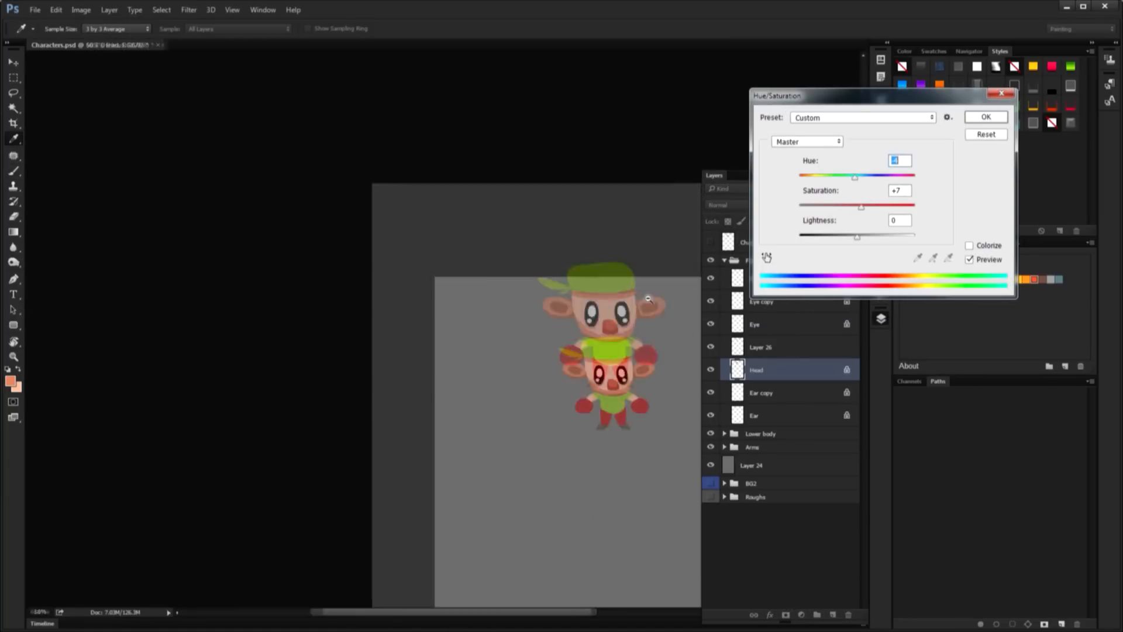
left_click(985, 117)
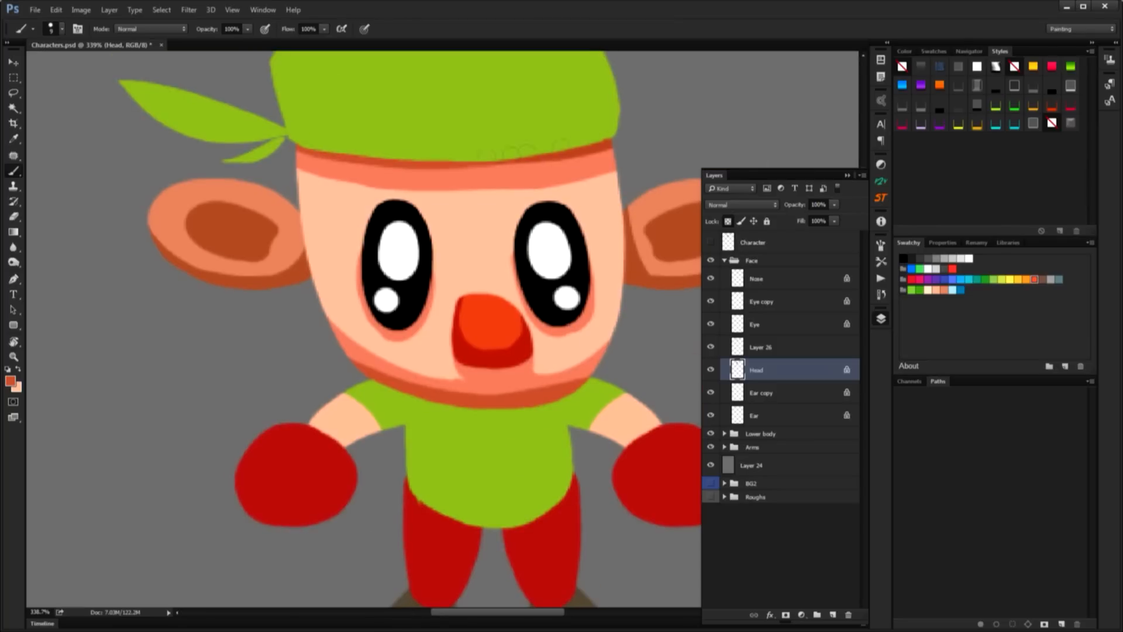
Step: Paint green shirt stripes and darker shading on the gloves, pants and ears
left_click(12, 60)
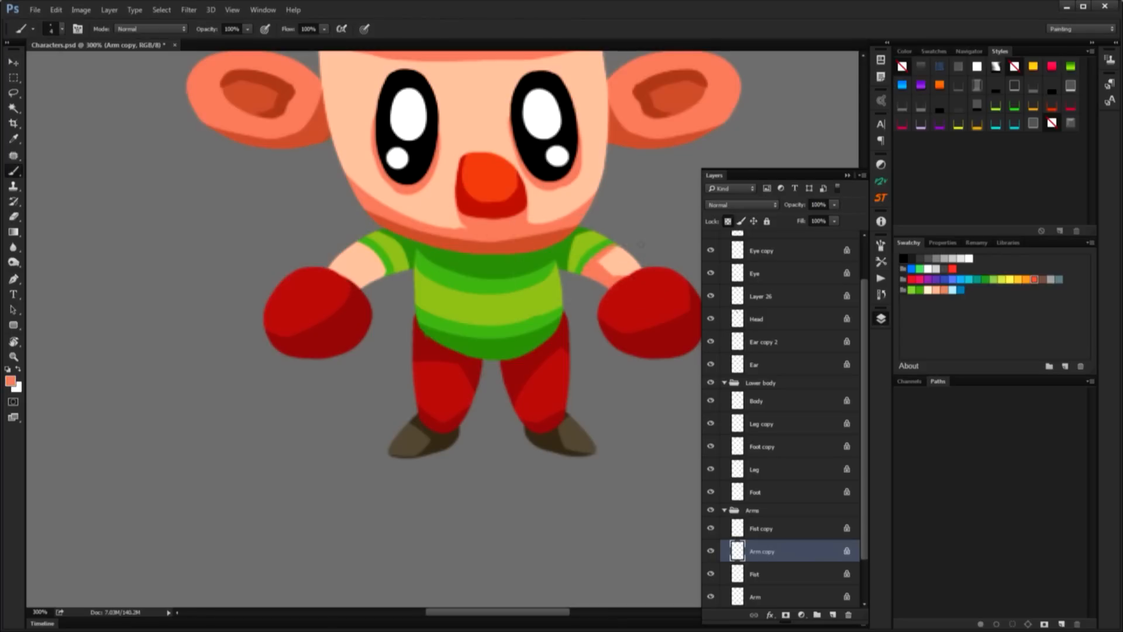
left_click(756, 596)
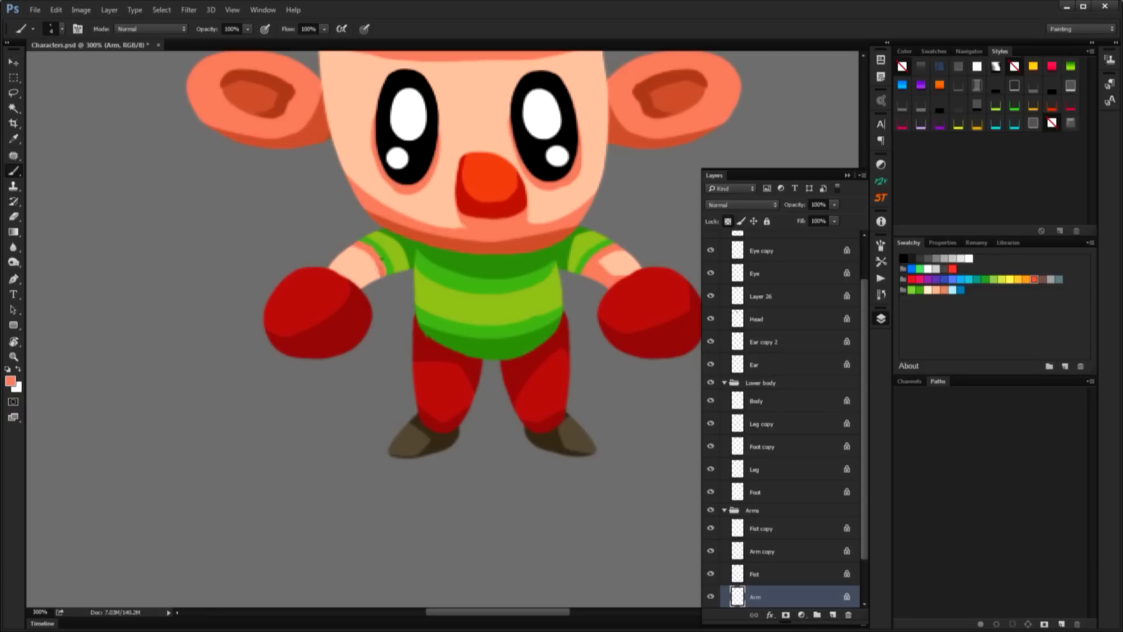